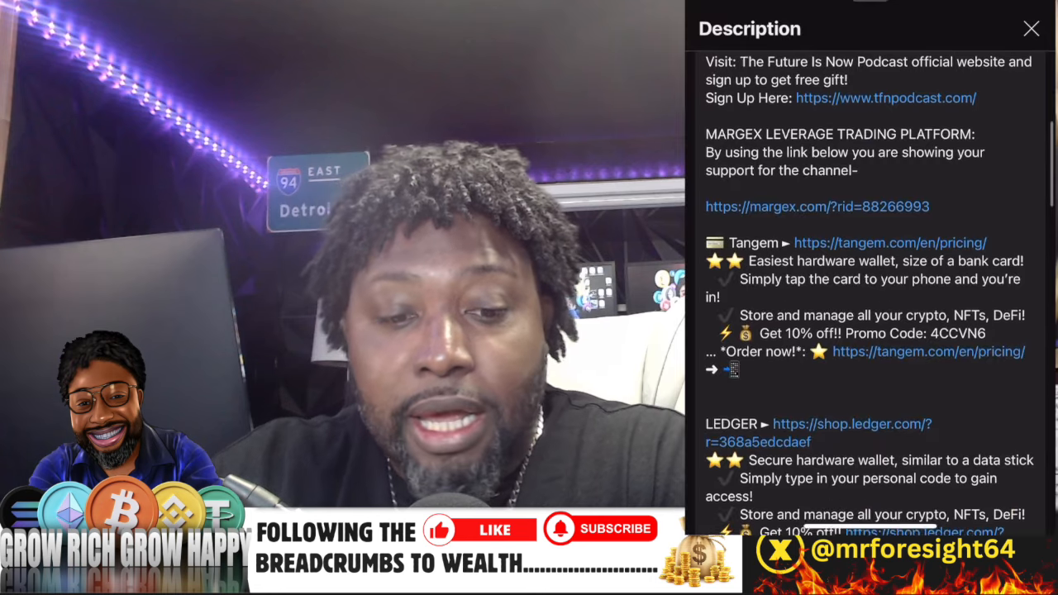
# Step: Switch DIA's price chart to the 1Y range, showing the 141.35% annual gain
pyautogui.scroll(-3)
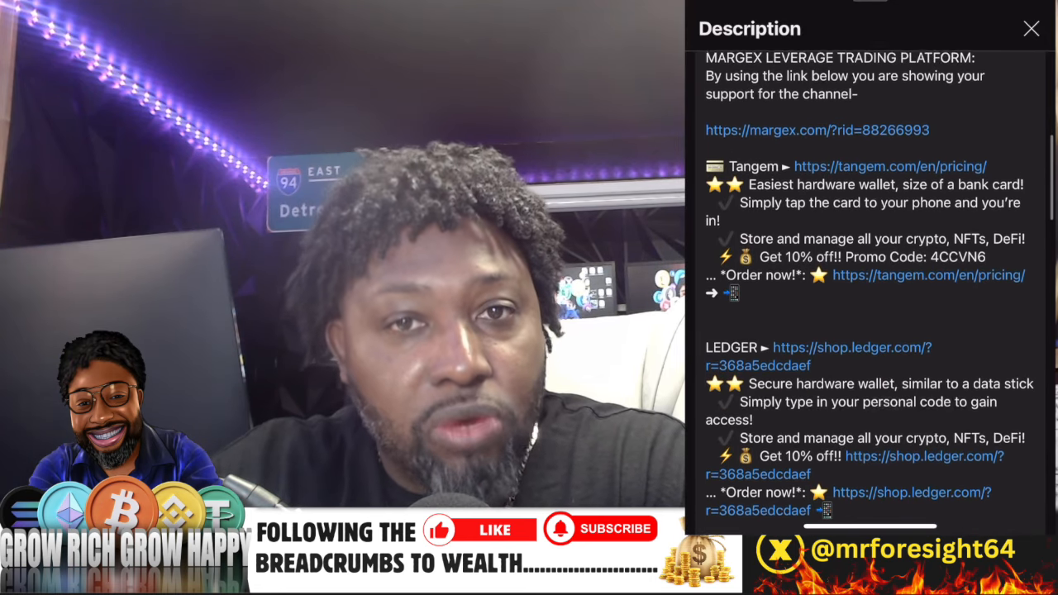
pyautogui.scroll(-3)
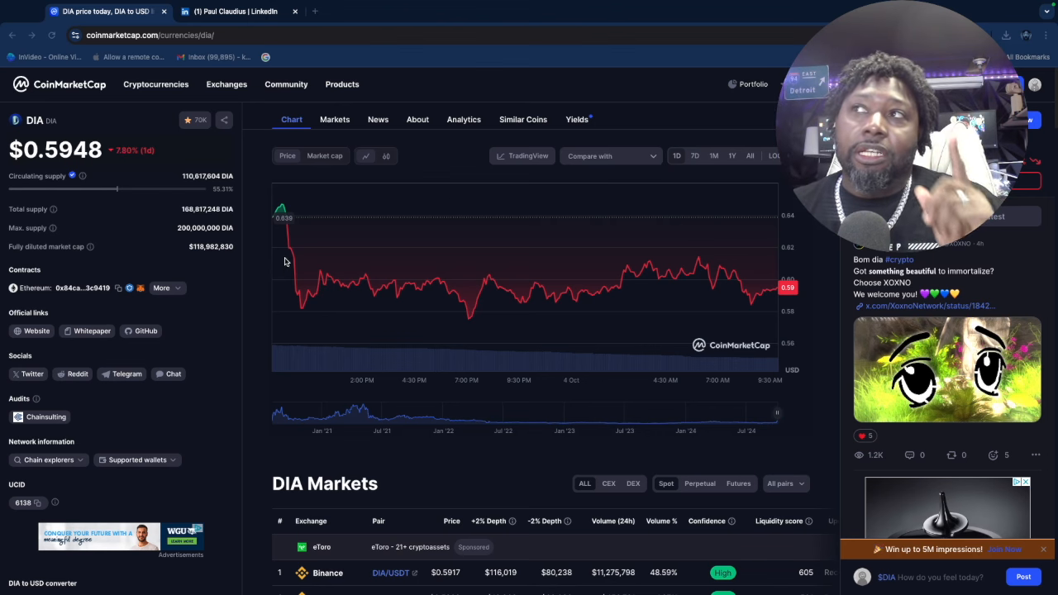
pyautogui.moveTo(376, 276)
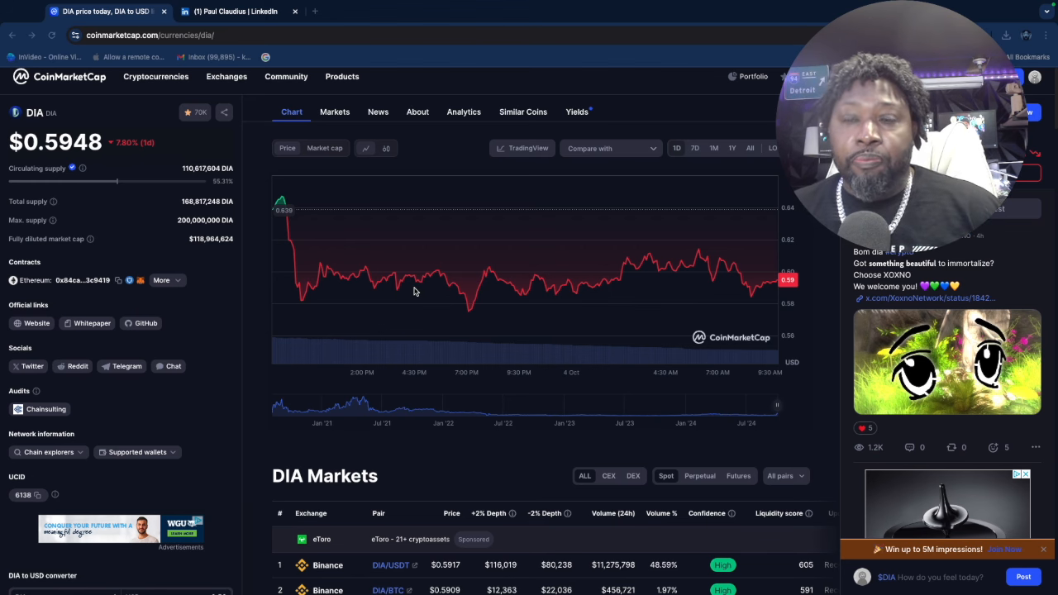
pyautogui.scroll(-3)
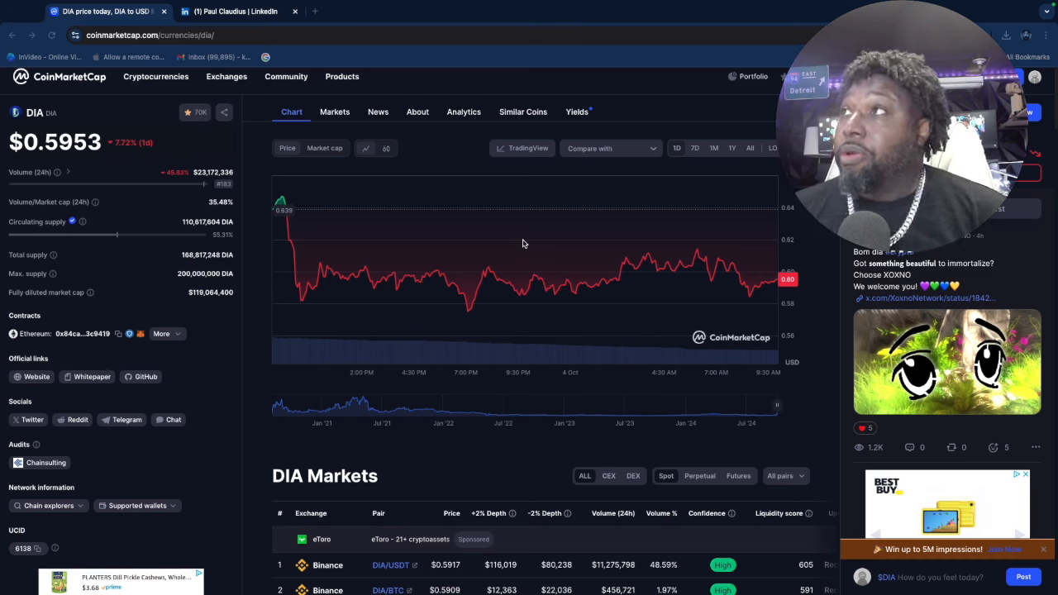
pyautogui.click(731, 148)
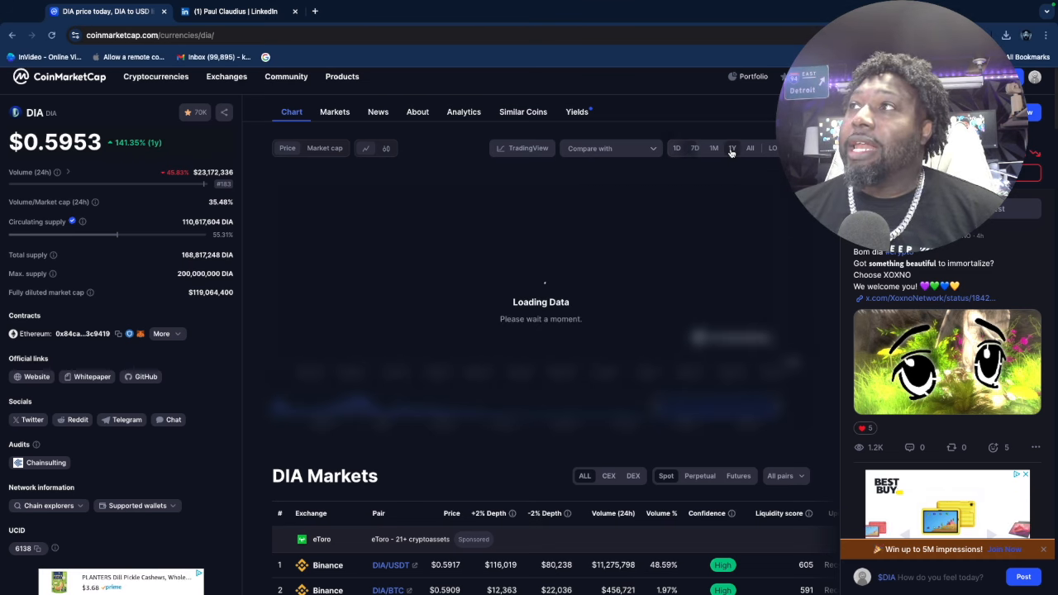
pyautogui.click(731, 148)
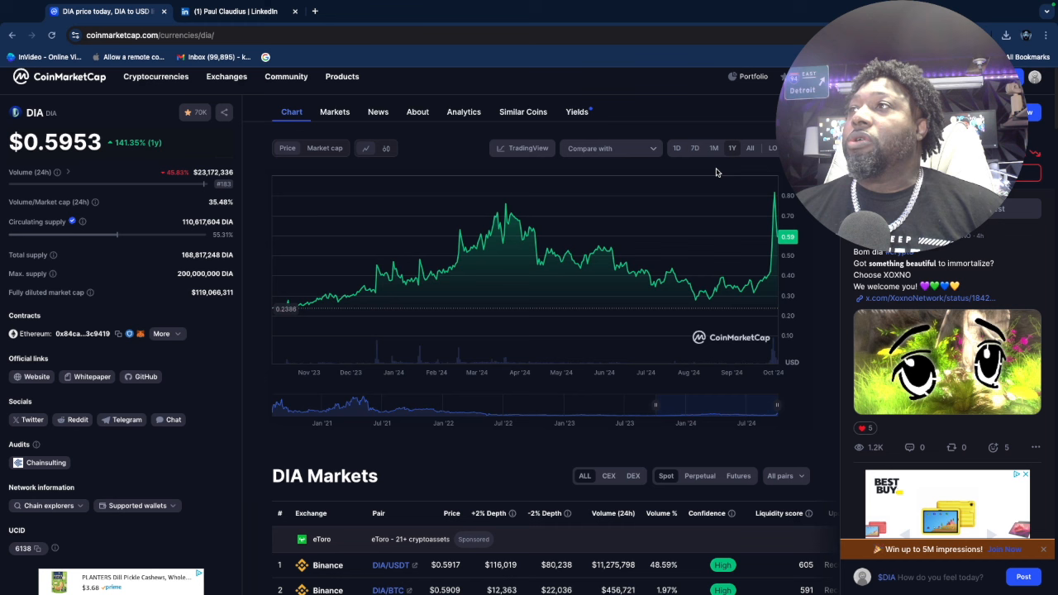
pyautogui.moveTo(438, 268)
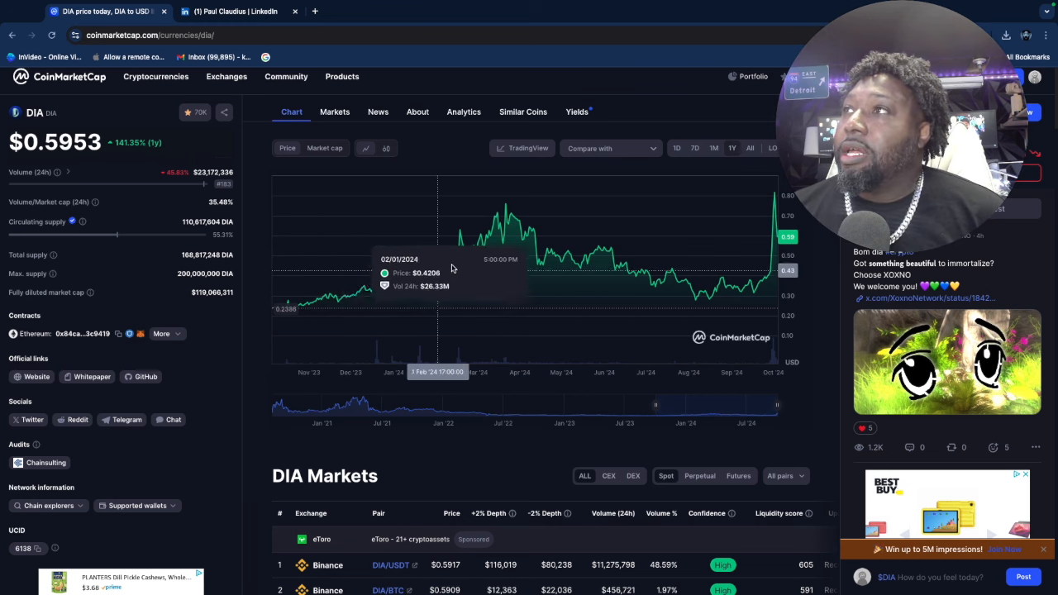
pyautogui.moveTo(546, 266)
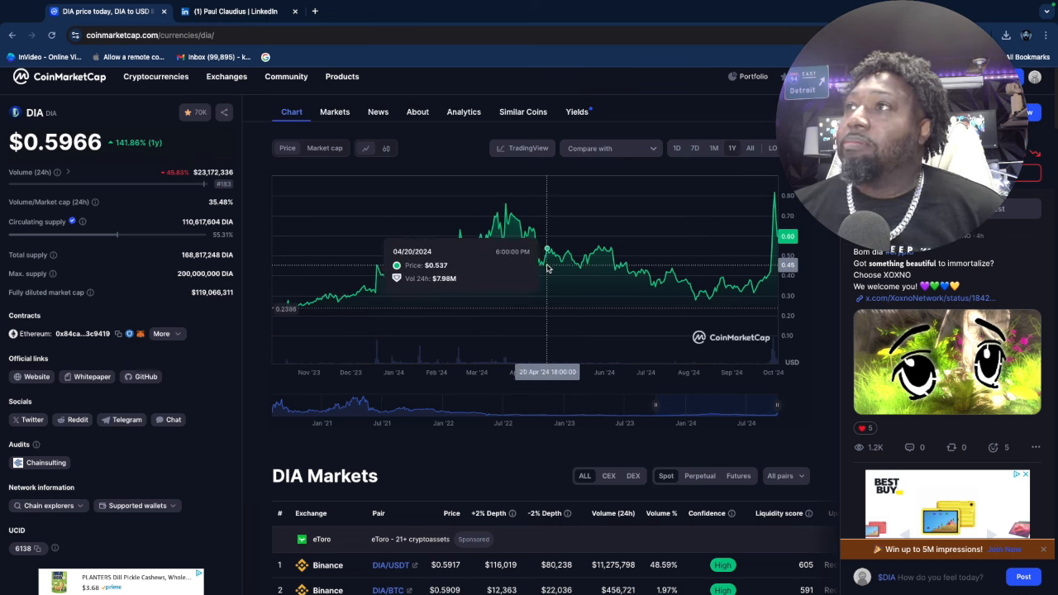
pyautogui.moveTo(628, 274)
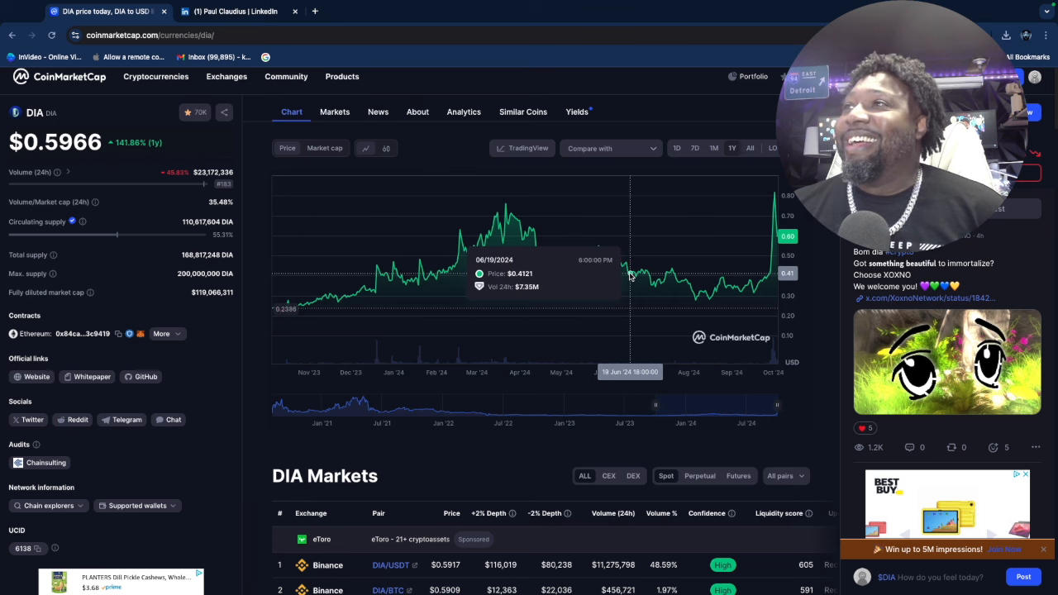
pyautogui.moveTo(667, 295)
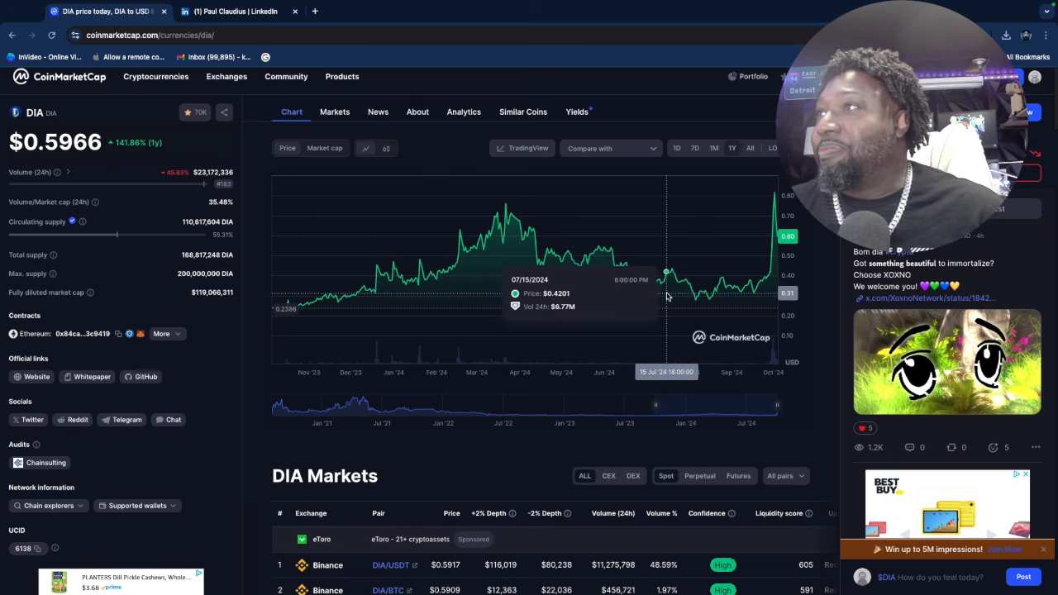
pyautogui.moveTo(654, 318)
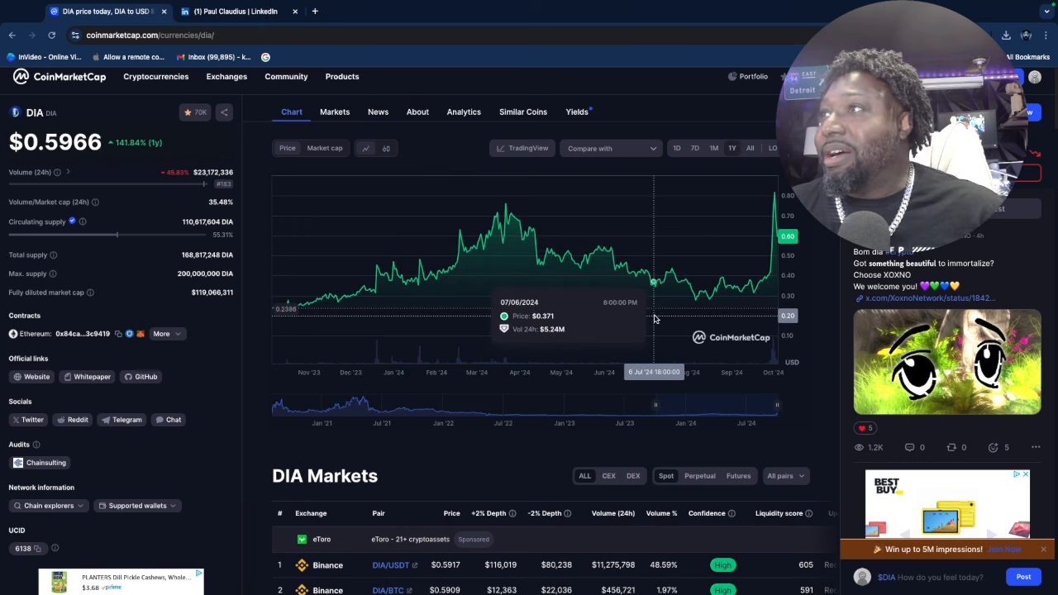
pyautogui.moveTo(686, 320)
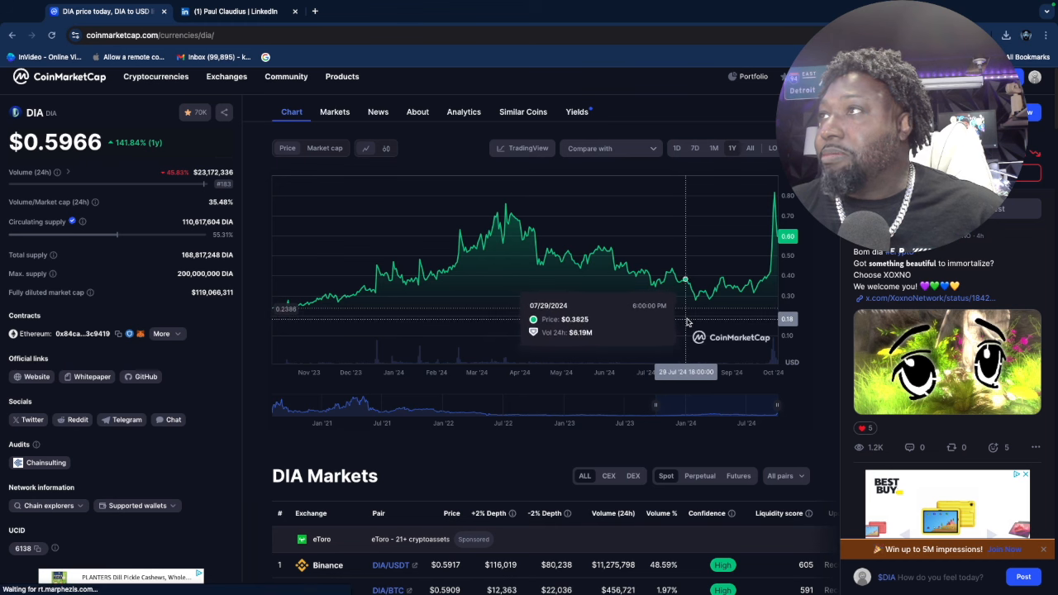
pyautogui.moveTo(710, 328)
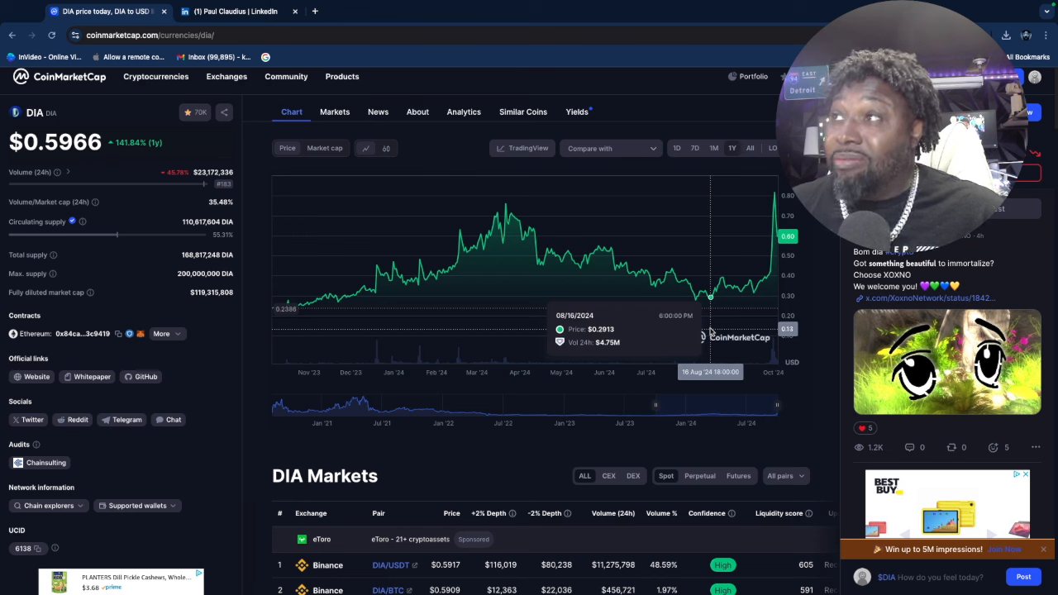
pyautogui.moveTo(774, 182)
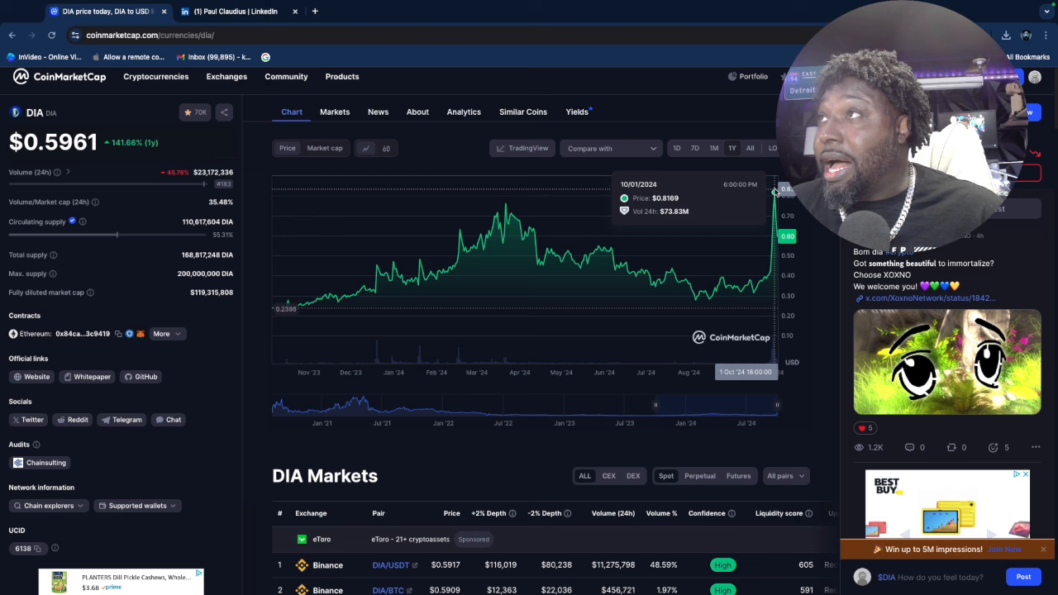
pyautogui.moveTo(548, 316)
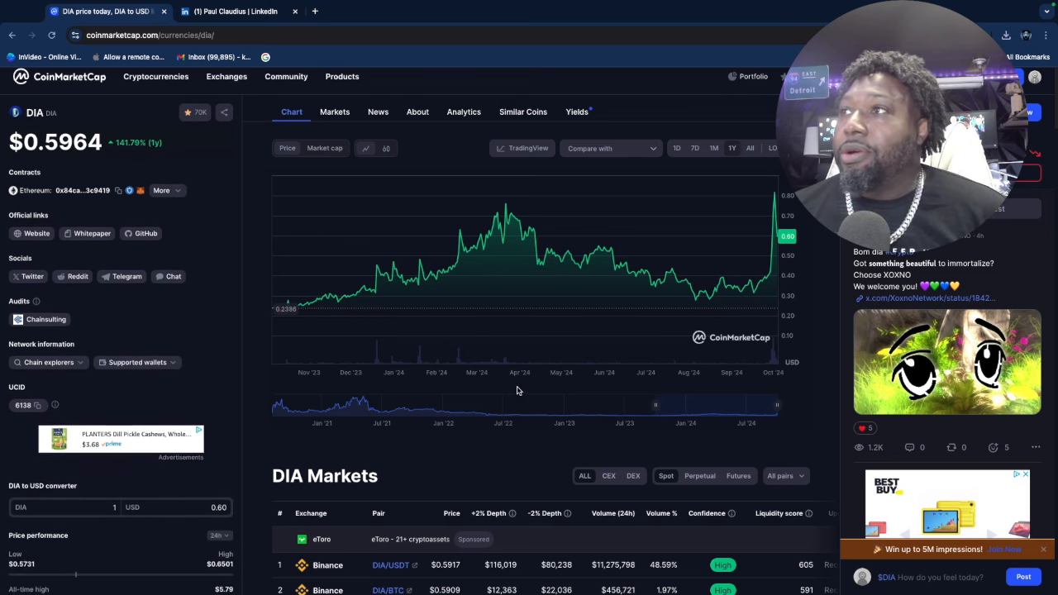
# Step: Scroll past Markets and News down to the About DIA section with its project questions
pyautogui.scroll(-3)
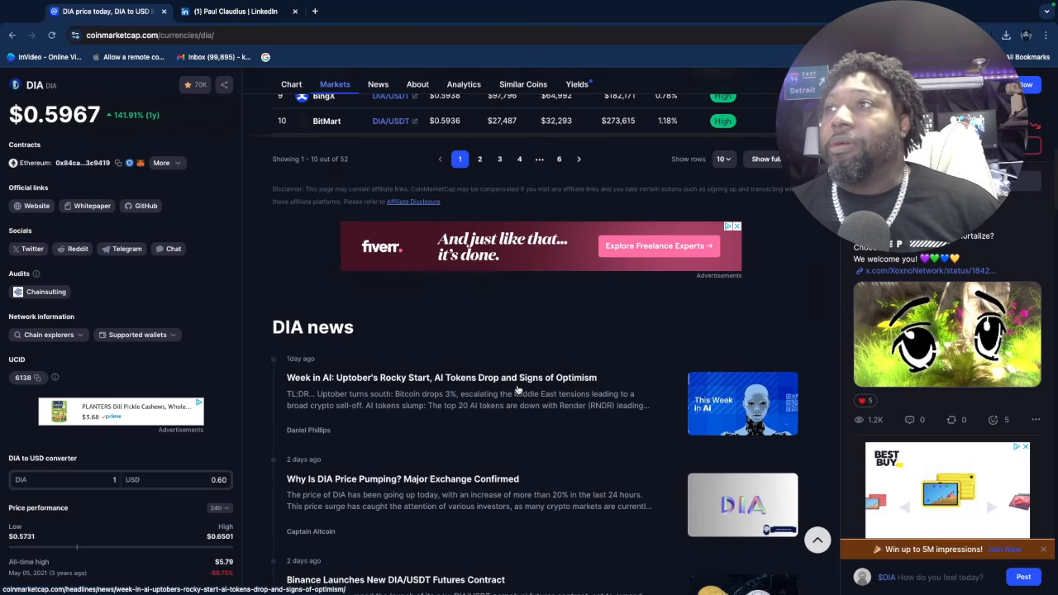
pyautogui.click(378, 83)
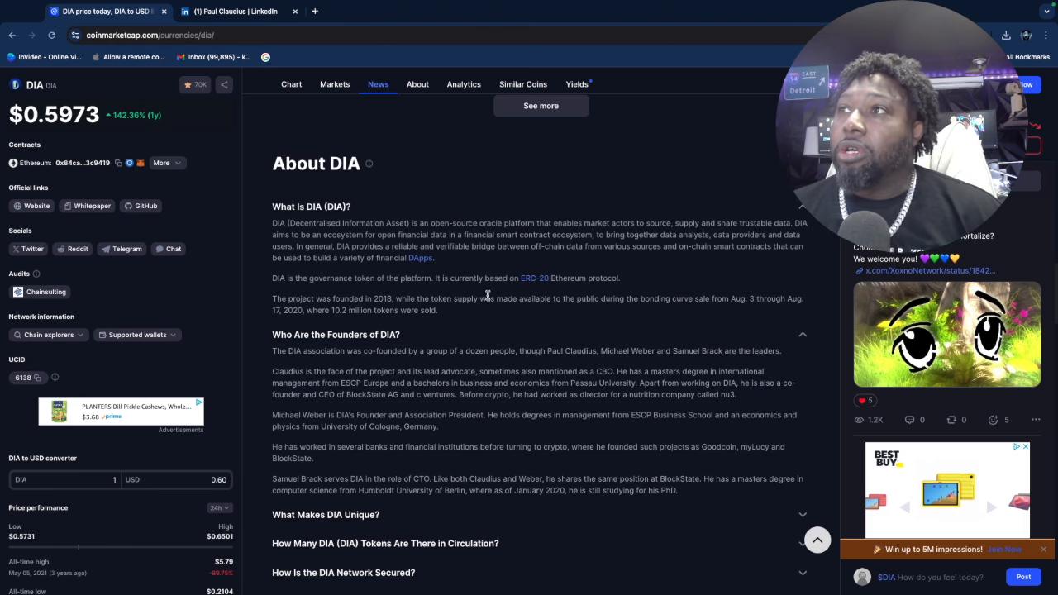
pyautogui.scroll(-3)
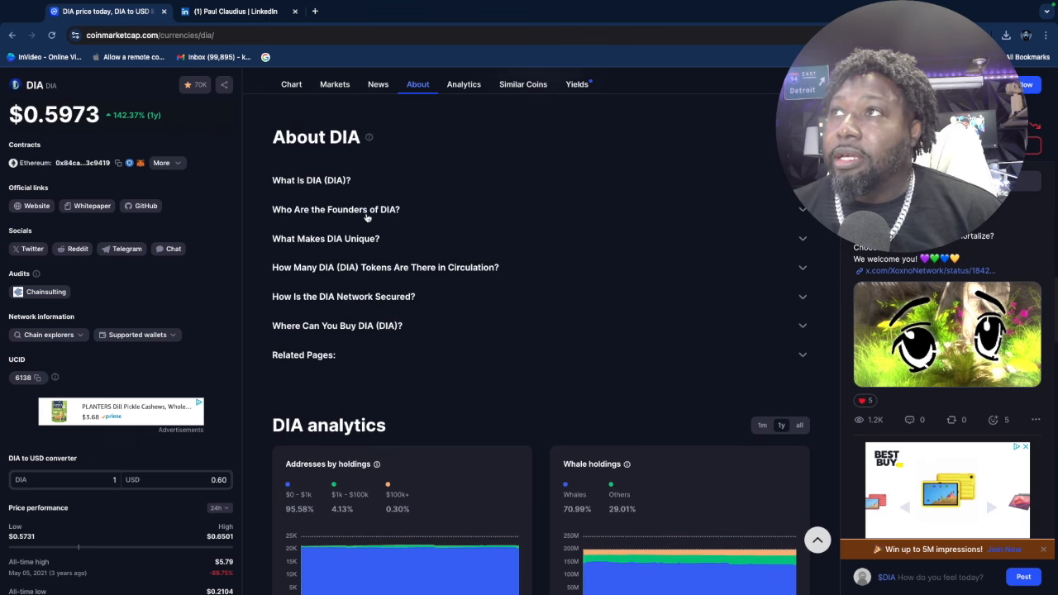
# Step: Expand 'Who Are the Founders of DIA?' and select the sentence about the project's lead advocate
pyautogui.click(335, 209)
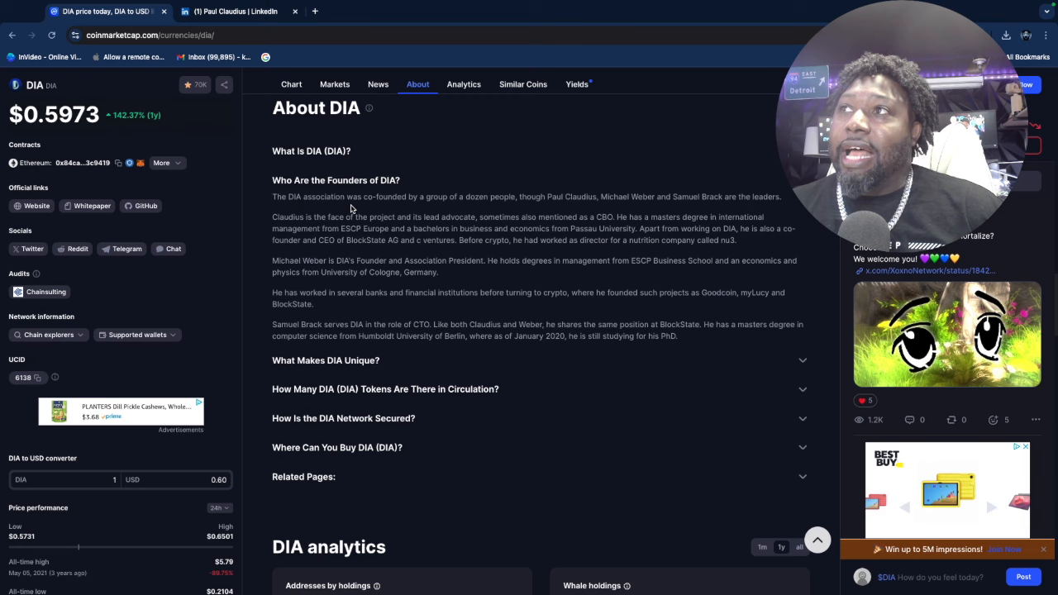
pyautogui.moveTo(450, 209)
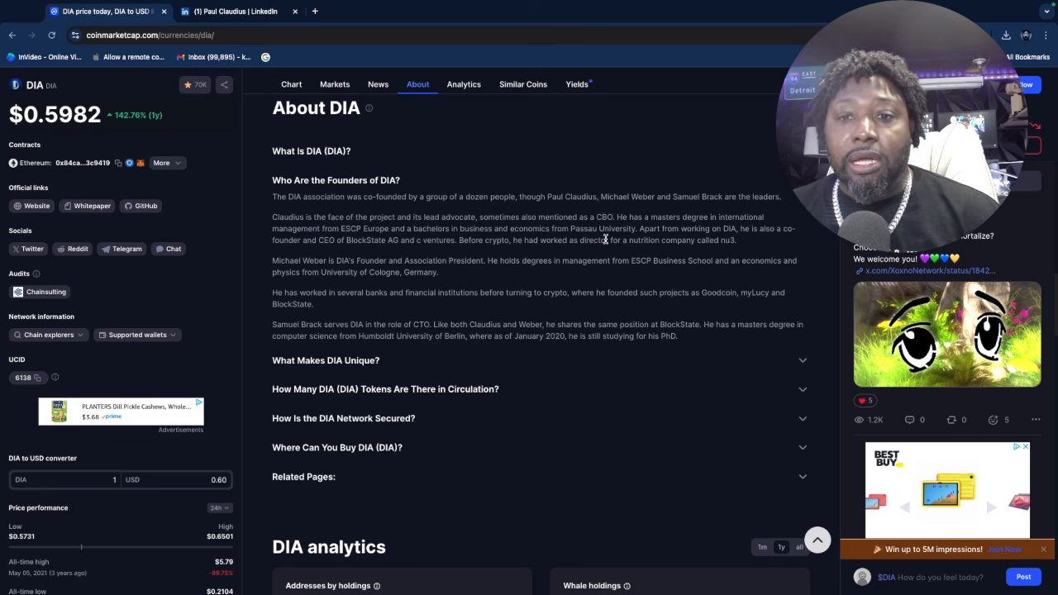
pyautogui.scroll(-3)
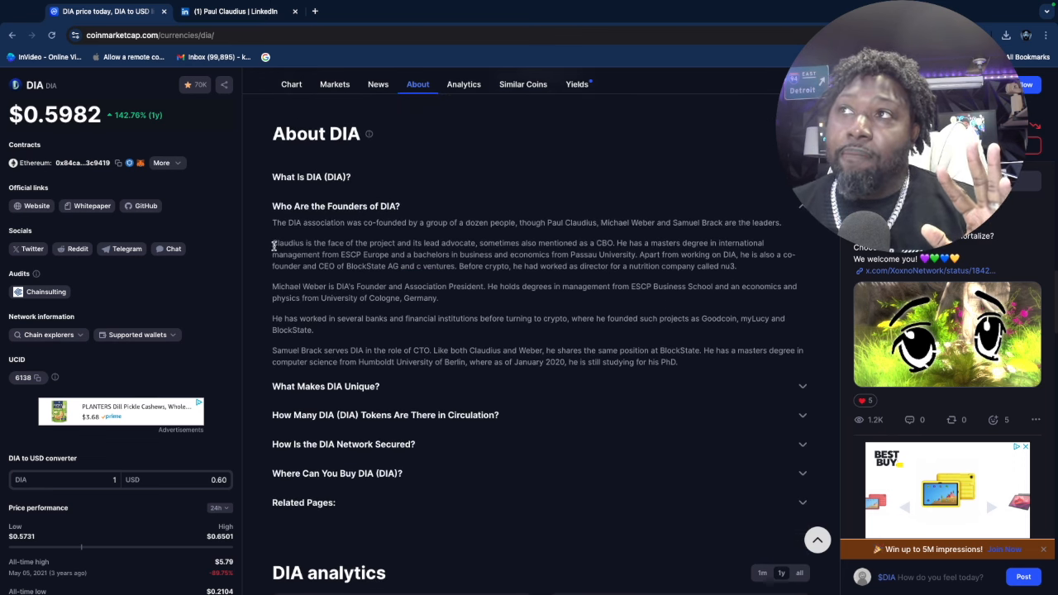
pyautogui.moveTo(272, 242); pyautogui.dragTo(357, 243)
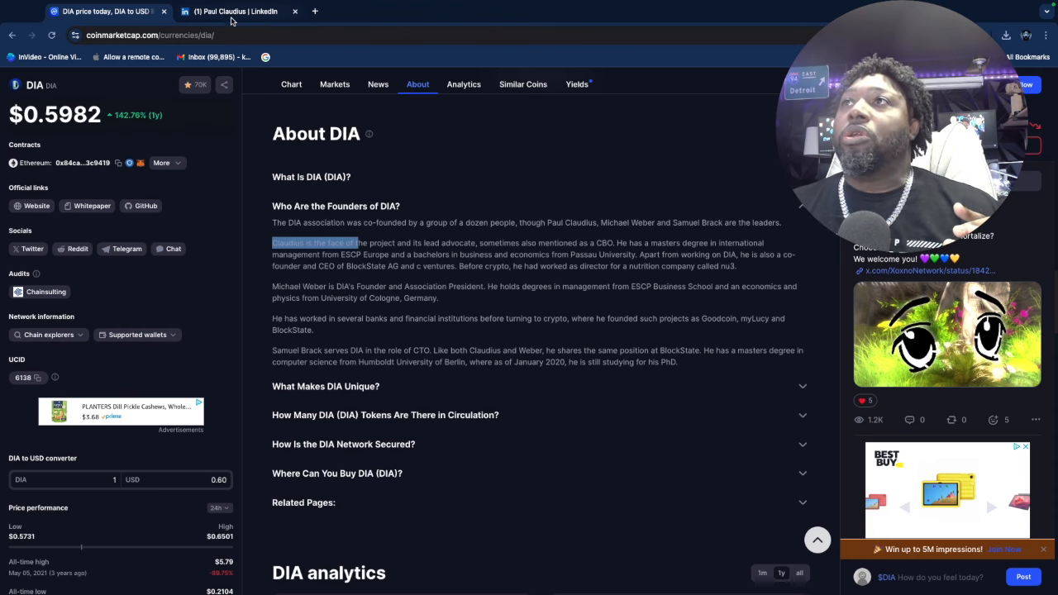
# Step: Open Paul Claudius's LinkedIn profile and scroll to his DIA Co-Founder and Board Member experience
pyautogui.click(239, 12)
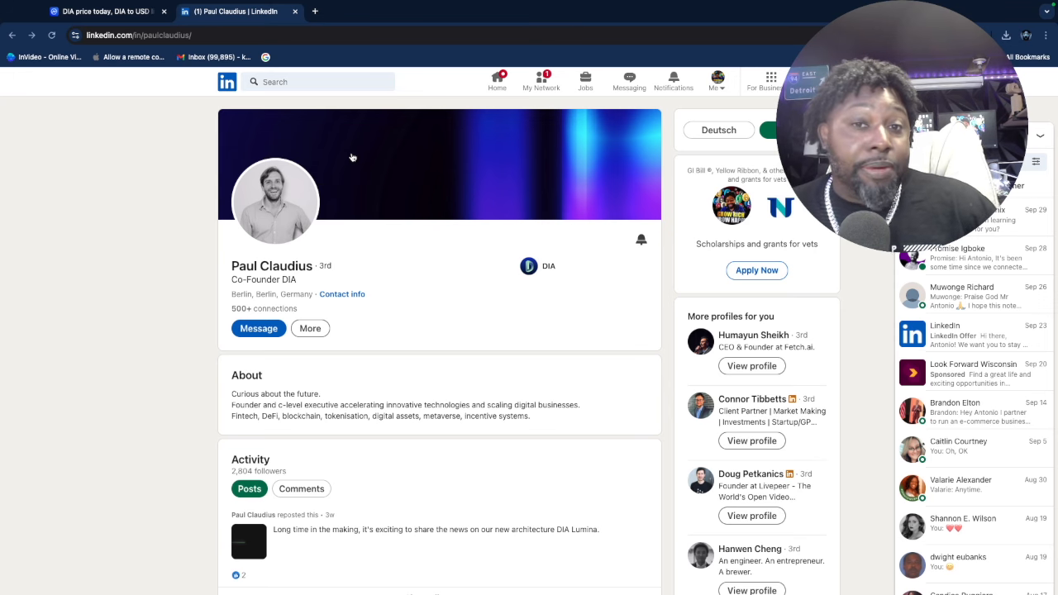
pyautogui.scroll(-3)
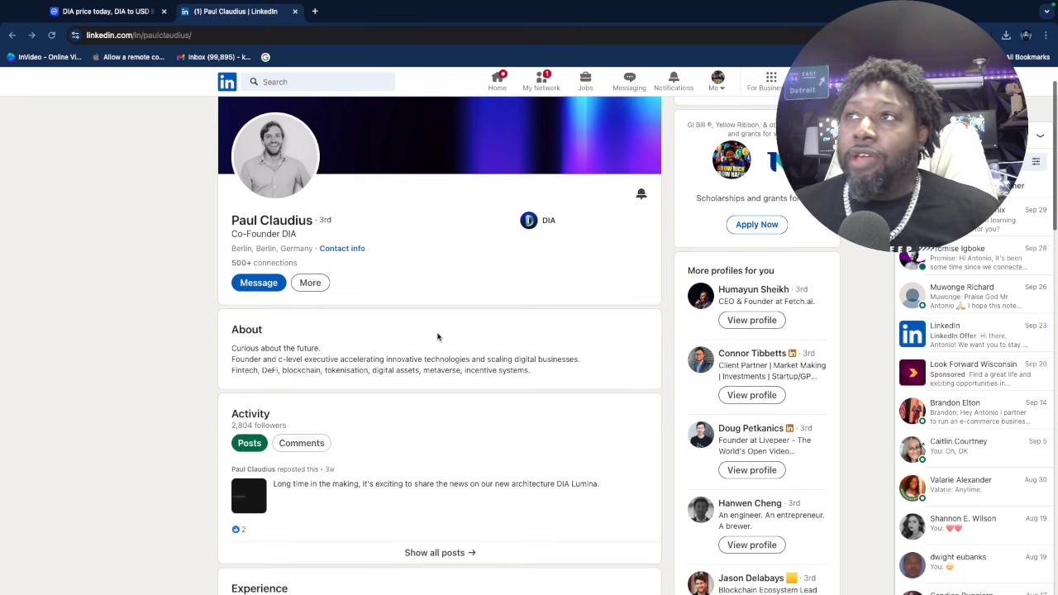
pyautogui.scroll(-3)
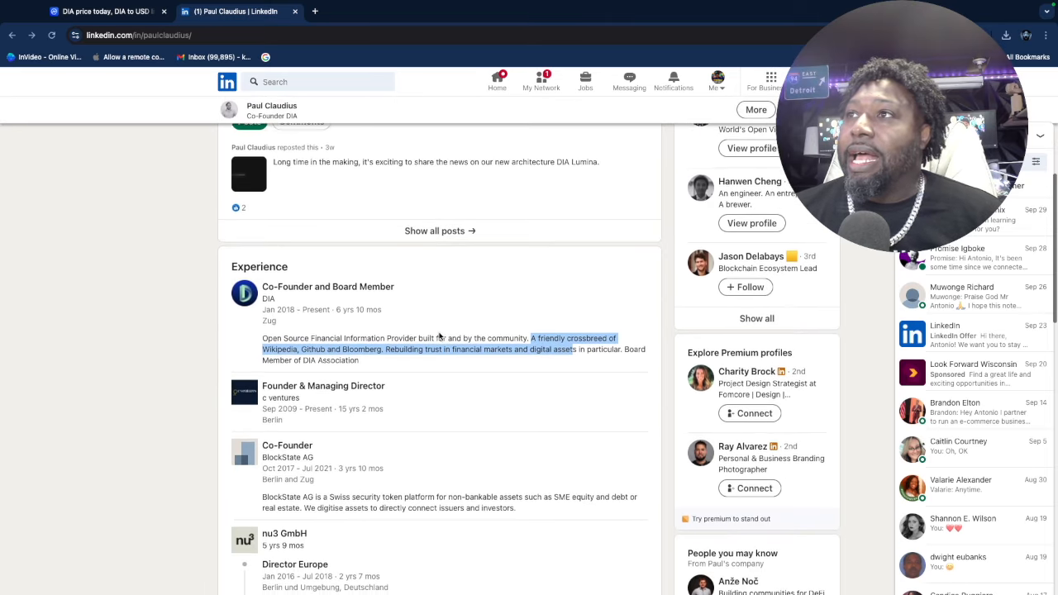
pyautogui.scroll(-3)
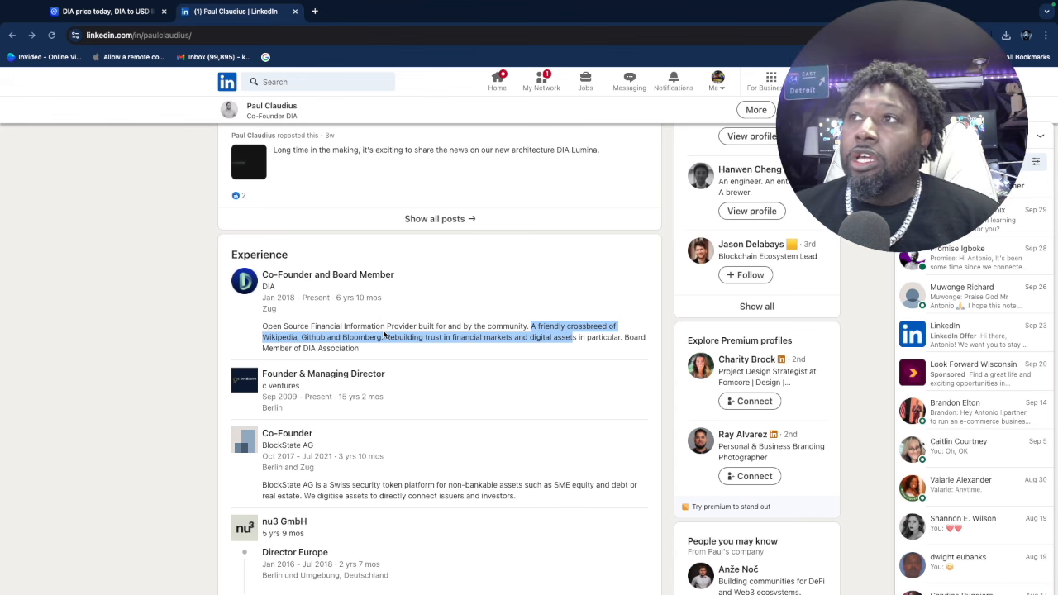
pyautogui.scroll(-3)
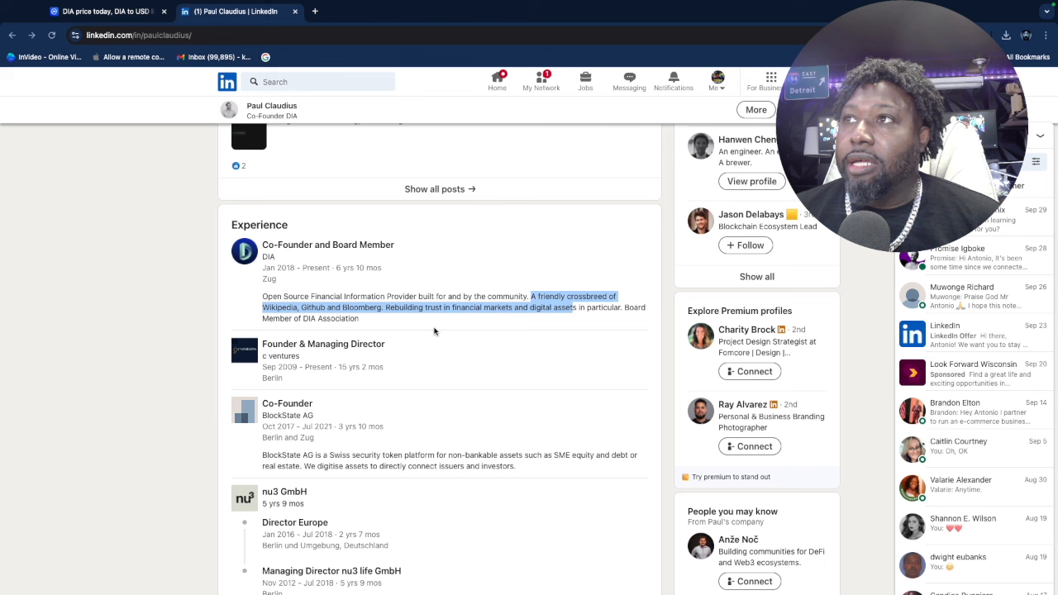
pyautogui.scroll(-3)
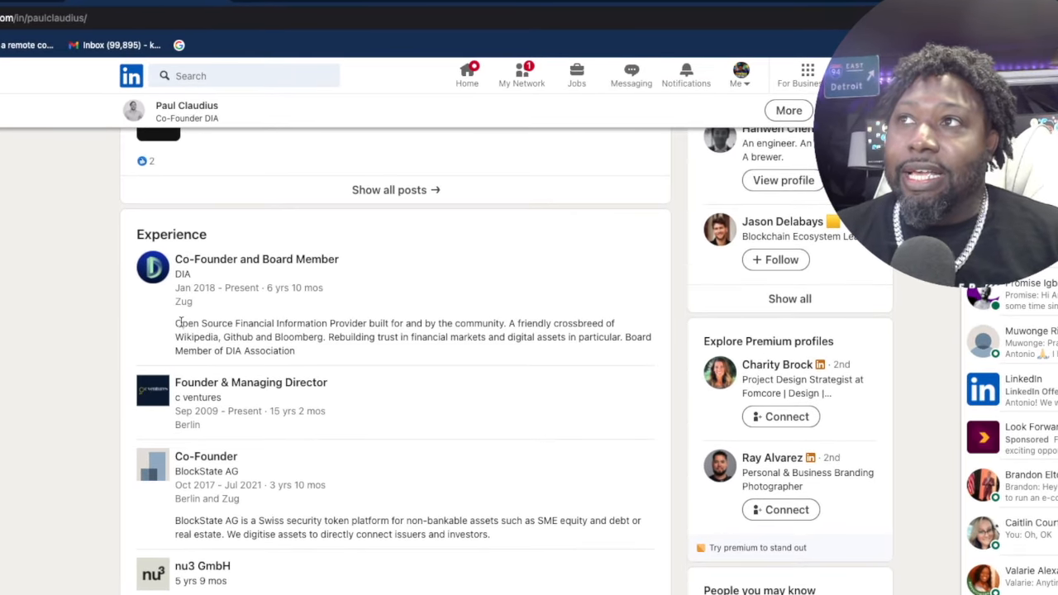
# Step: Highlight the full DIA role description on LinkedIn, then return to DIA's founders answer on CoinMarketCap
pyautogui.moveTo(174, 324); pyautogui.dragTo(264, 323)
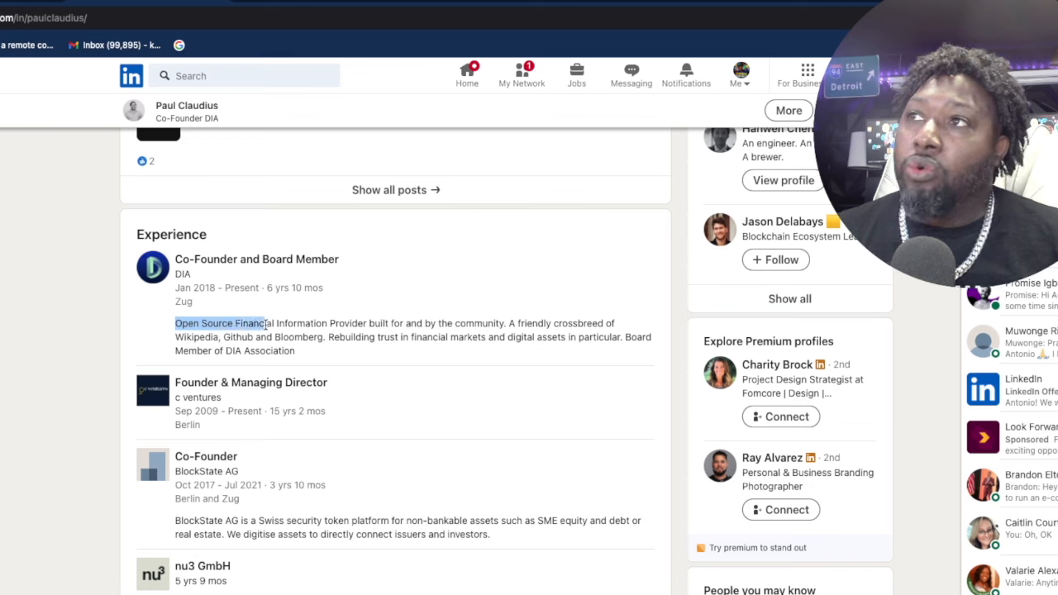
pyautogui.moveTo(174, 323); pyautogui.dragTo(345, 323)
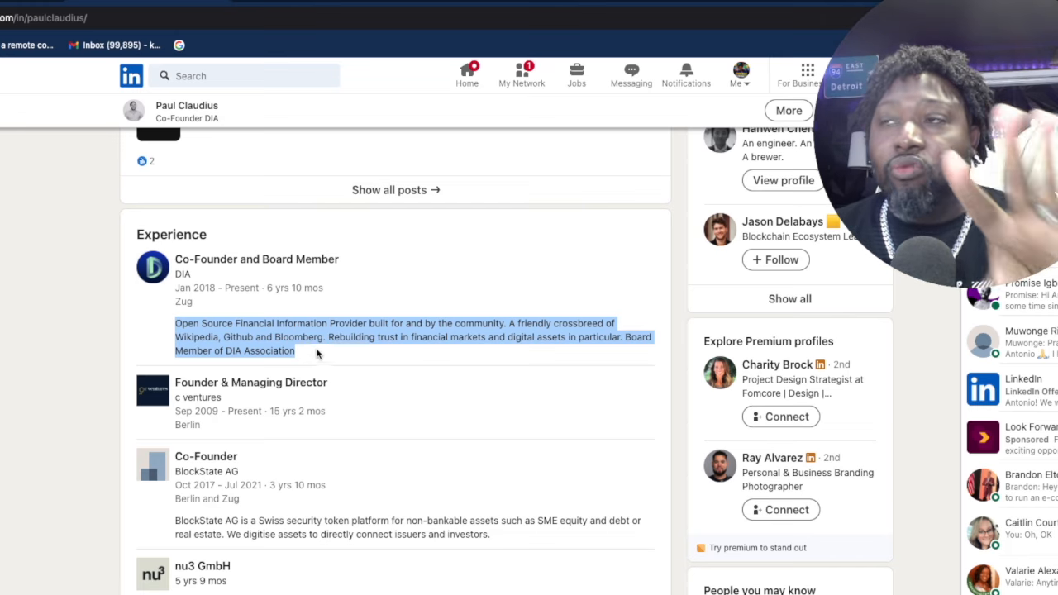
pyautogui.scroll(-3)
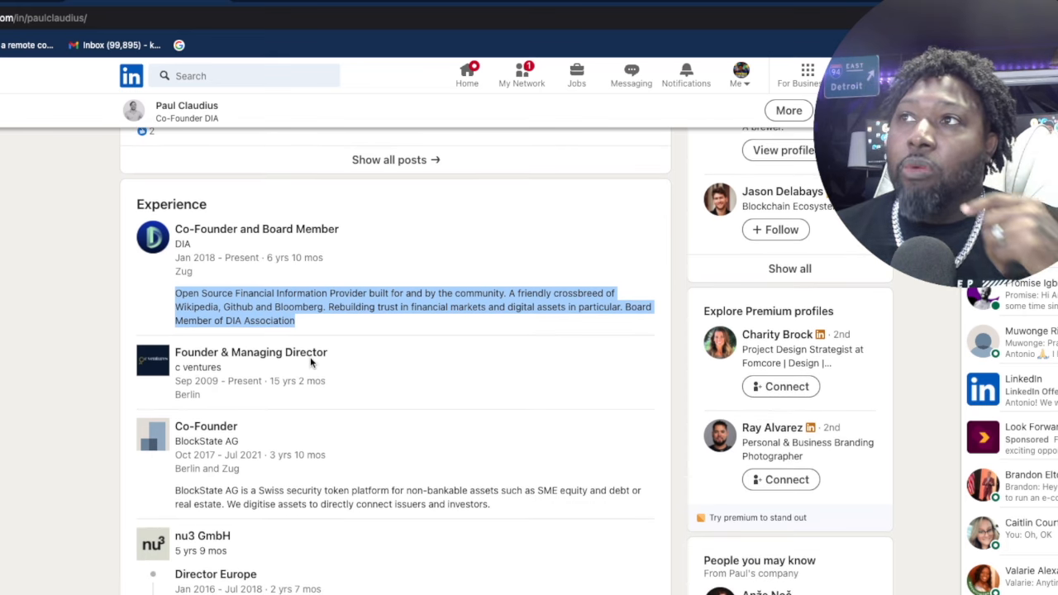
pyautogui.scroll(-3)
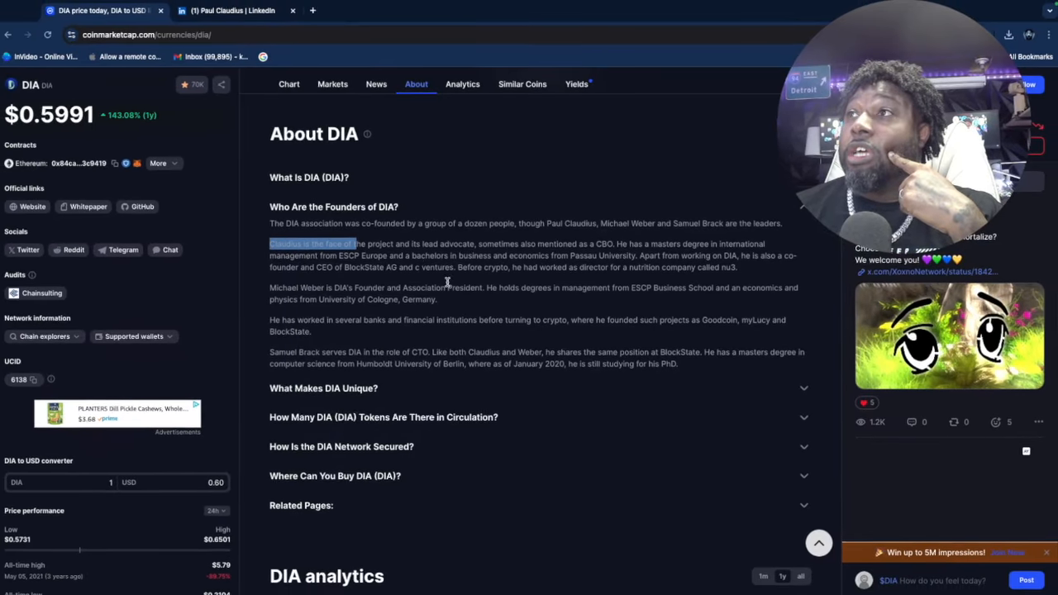
# Step: Open DIA's official website, diadata.org, from the Official links
pyautogui.scroll(-3)
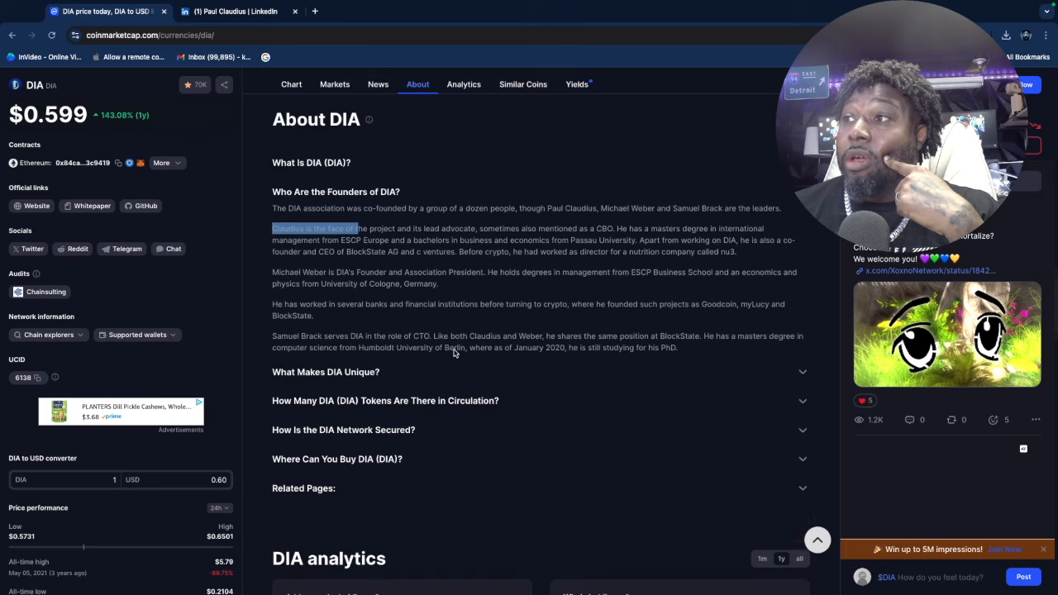
pyautogui.click(291, 84)
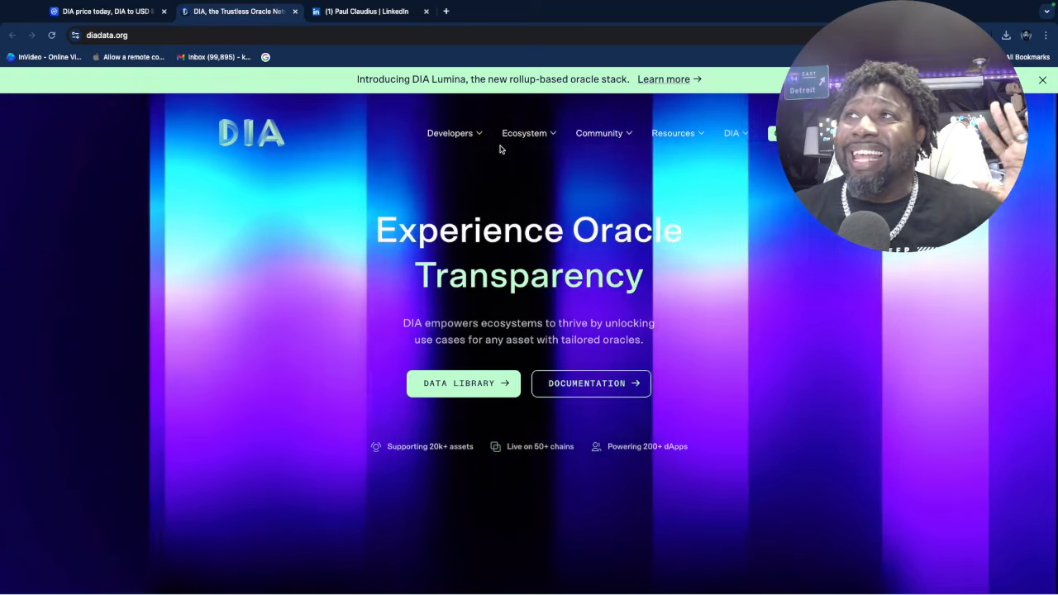
# Step: Navigate via the Ecosystem menu to DIA's Blockchain Networks page and start down the Multi-Chain grid
pyautogui.click(448, 133)
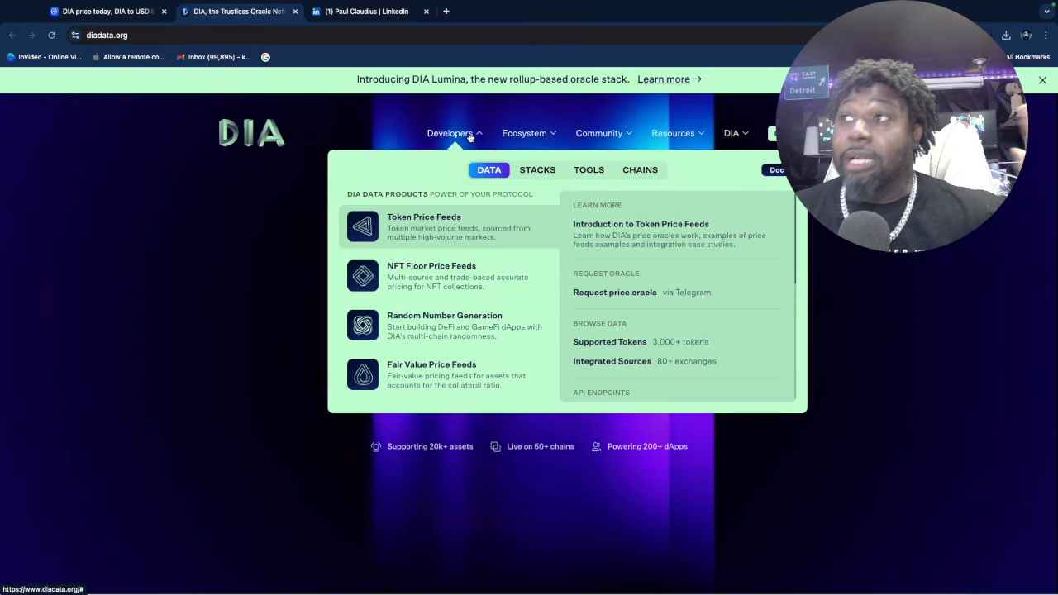
pyautogui.click(523, 133)
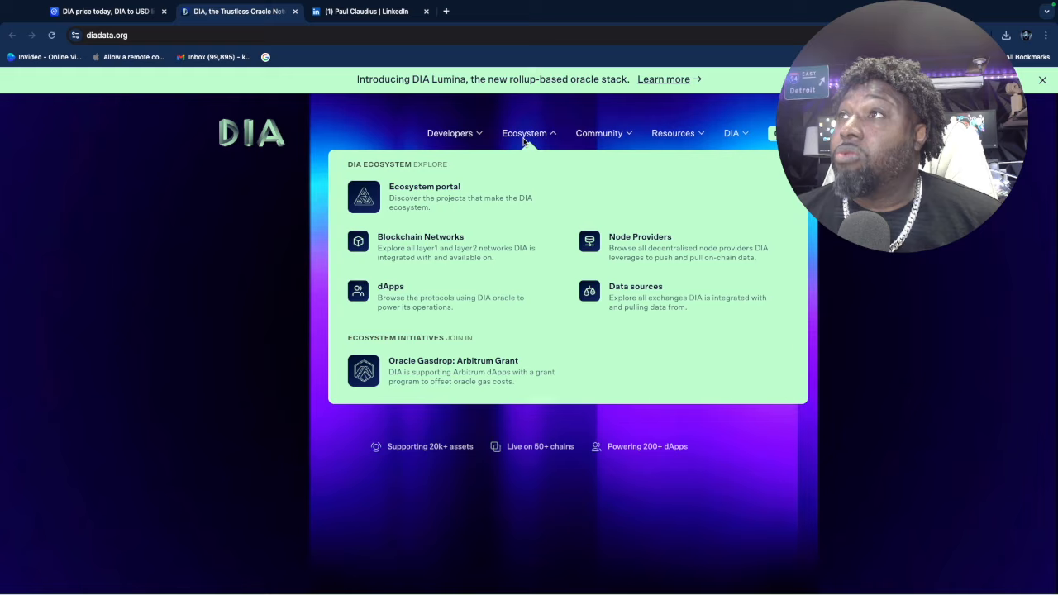
pyautogui.moveTo(498, 168)
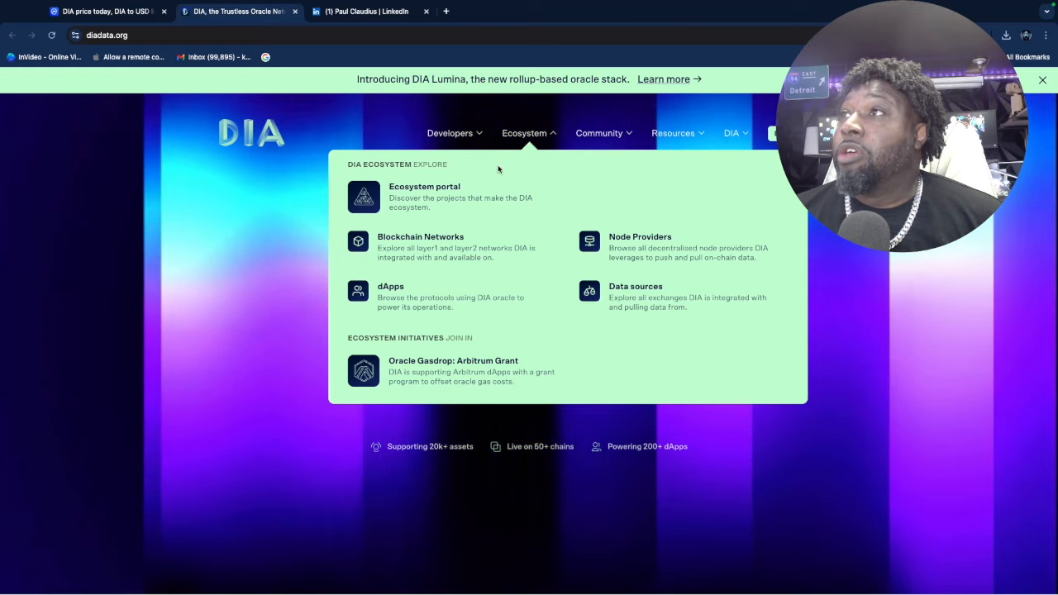
pyautogui.click(420, 237)
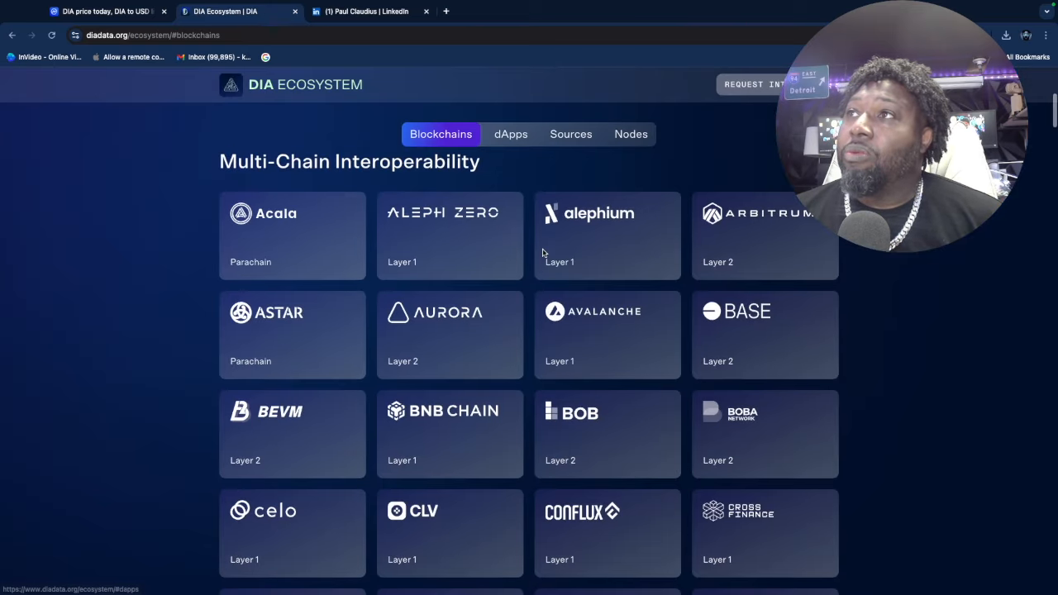
pyautogui.scroll(-3)
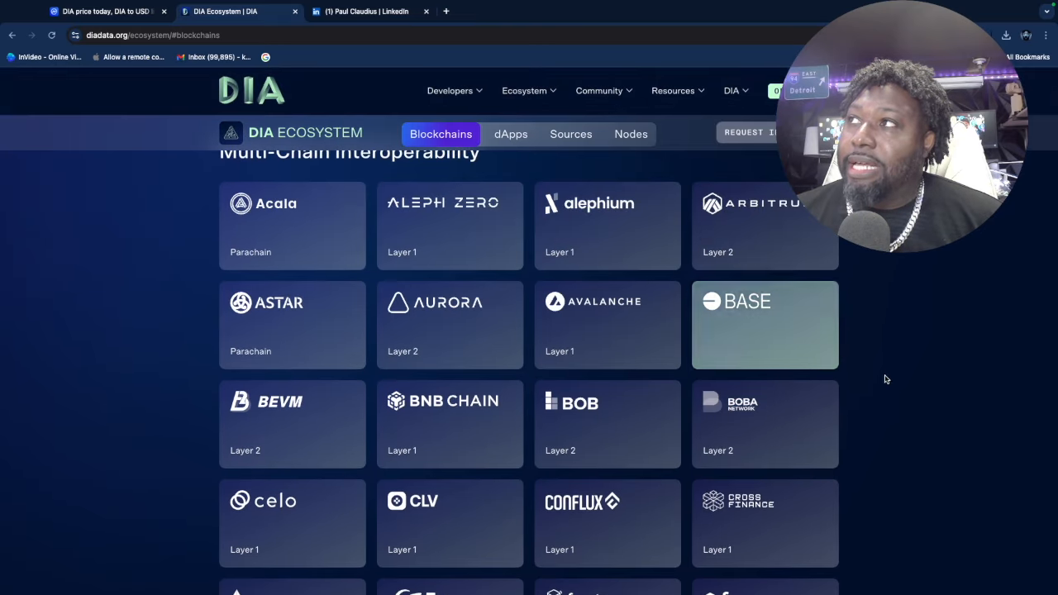
pyautogui.scroll(-3)
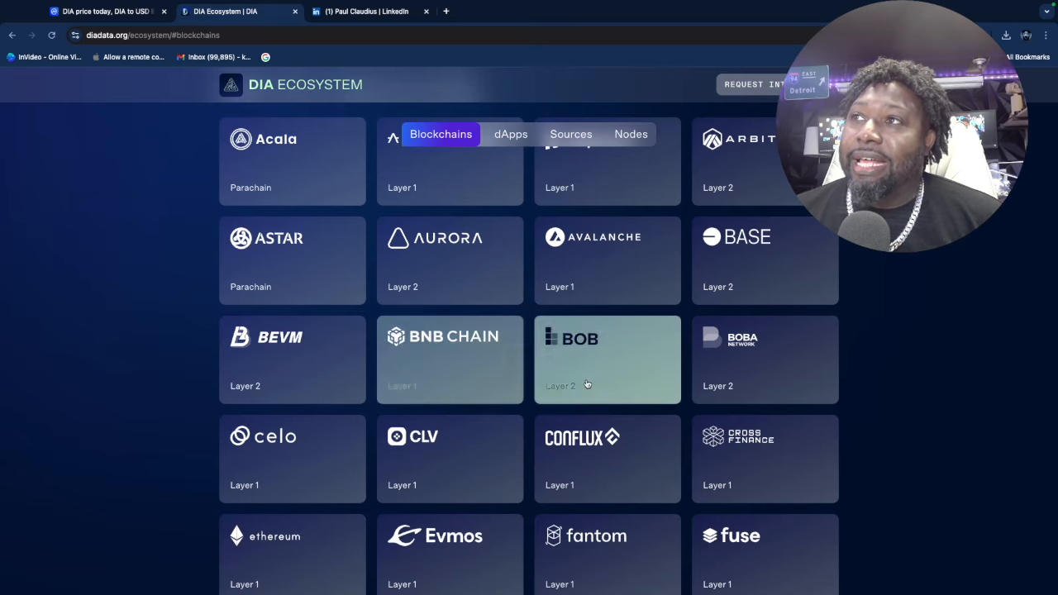
pyautogui.scroll(-3)
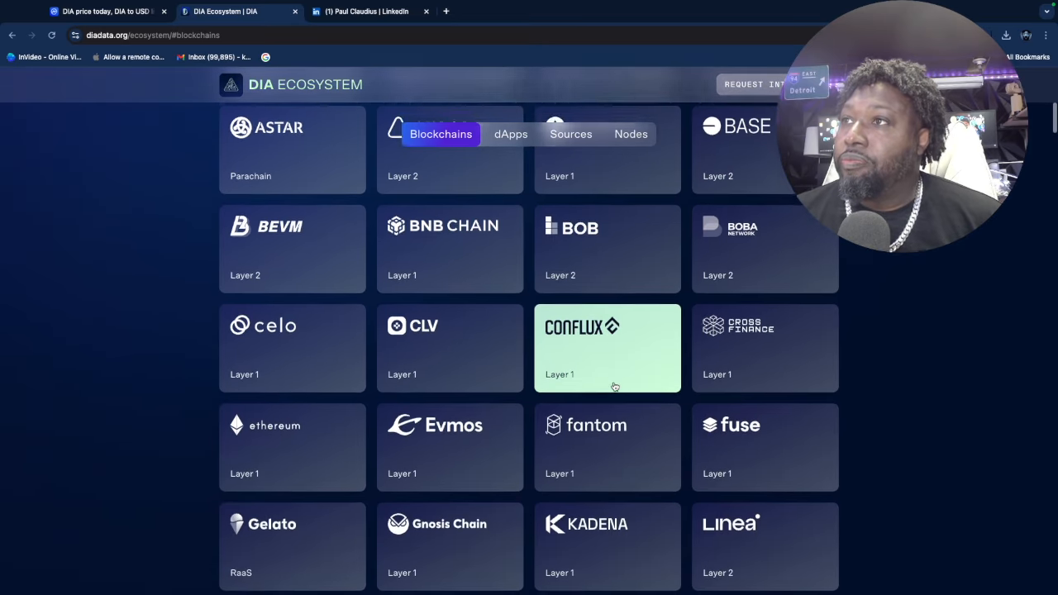
# Step: Browse the supported blockchains grid past NEAR, Polygon, Solana and Stacks to the dApp integrations
pyautogui.scroll(-3)
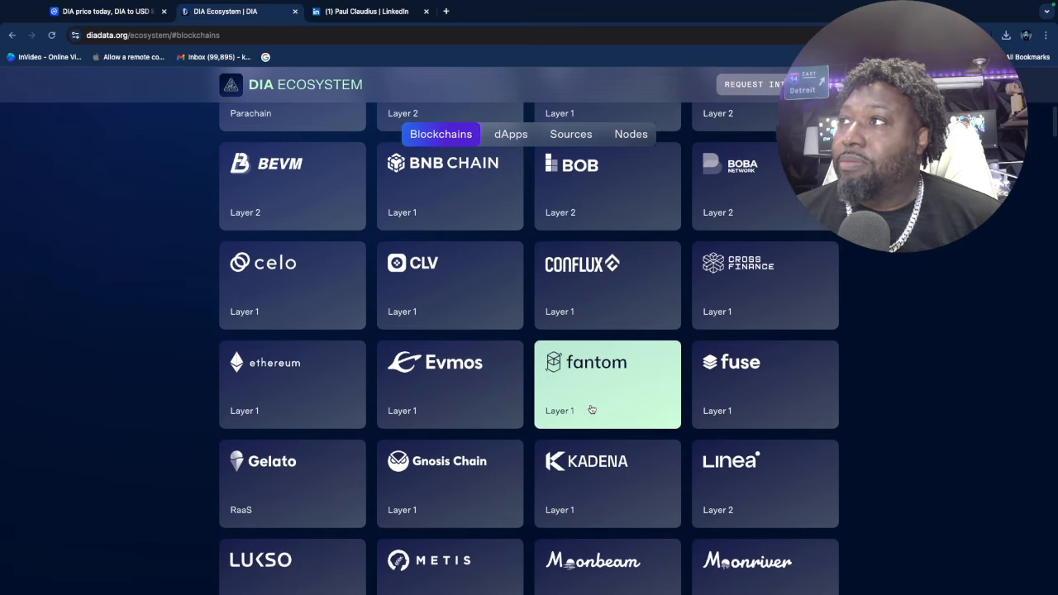
pyautogui.scroll(-3)
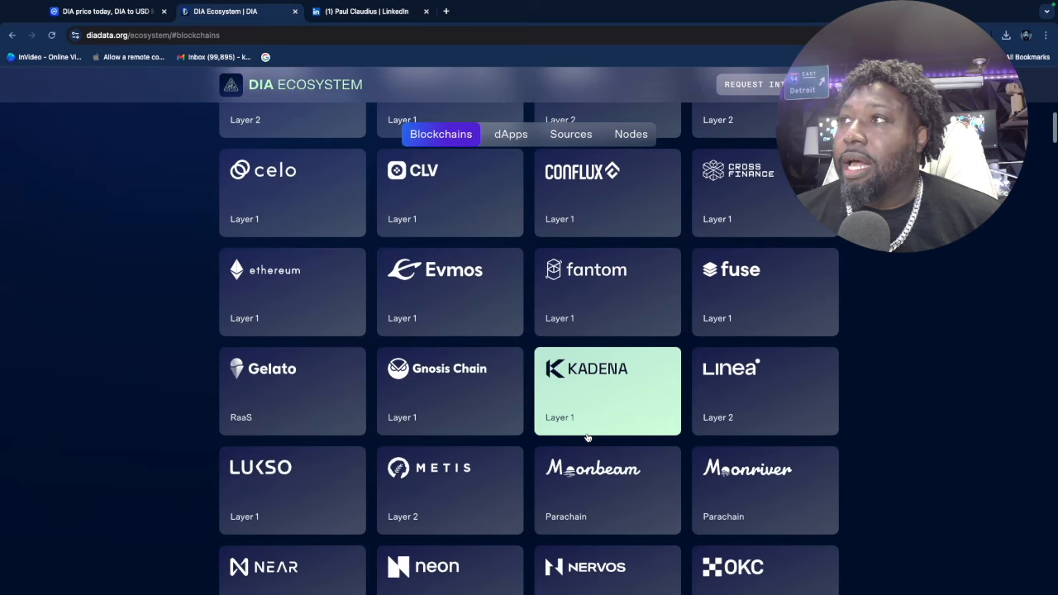
pyautogui.scroll(-3)
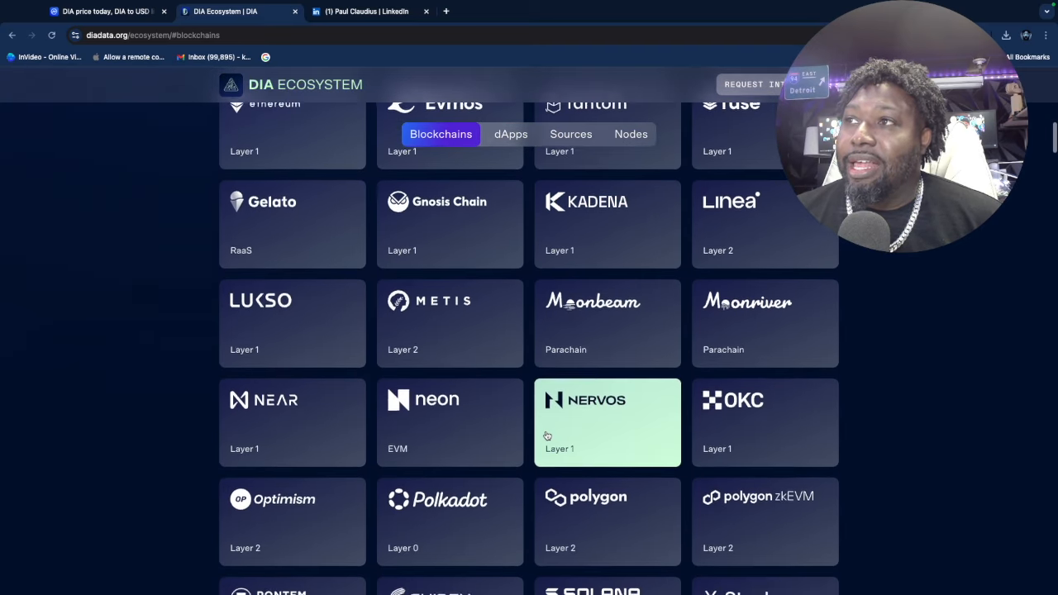
pyautogui.scroll(-3)
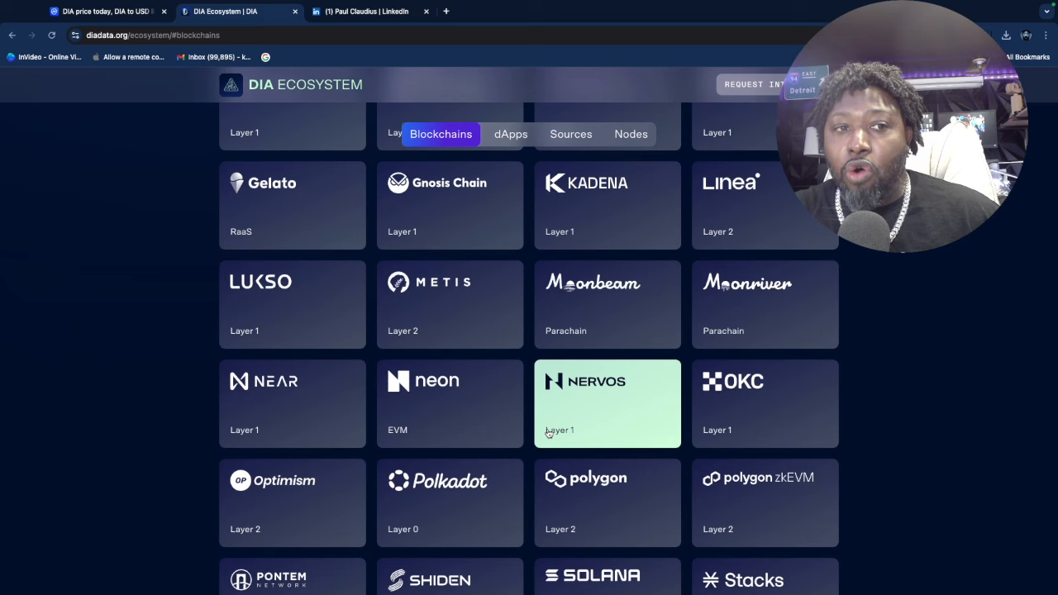
pyautogui.moveTo(332, 413)
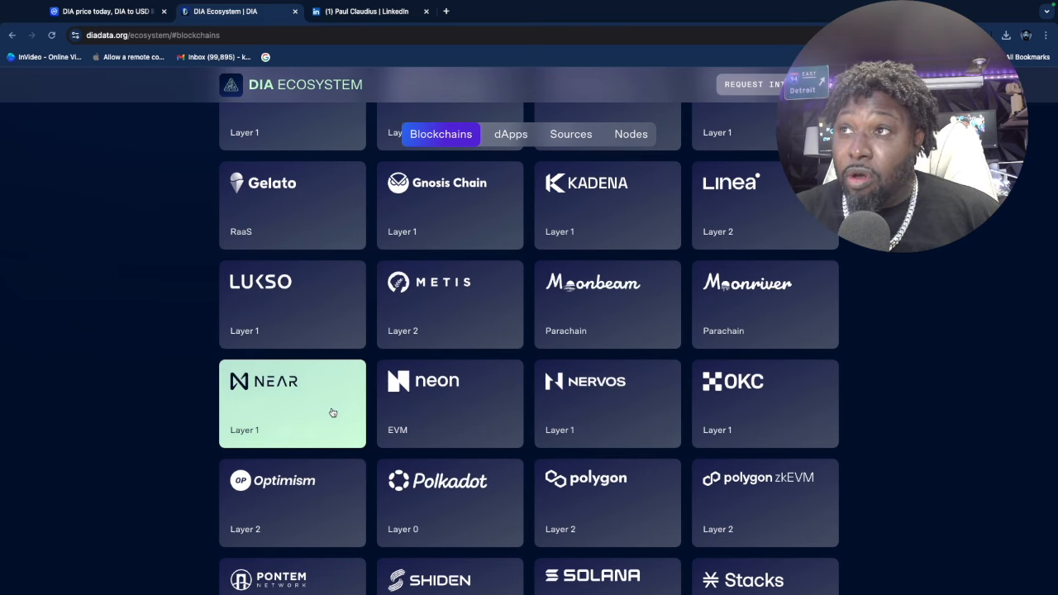
pyautogui.scroll(-3)
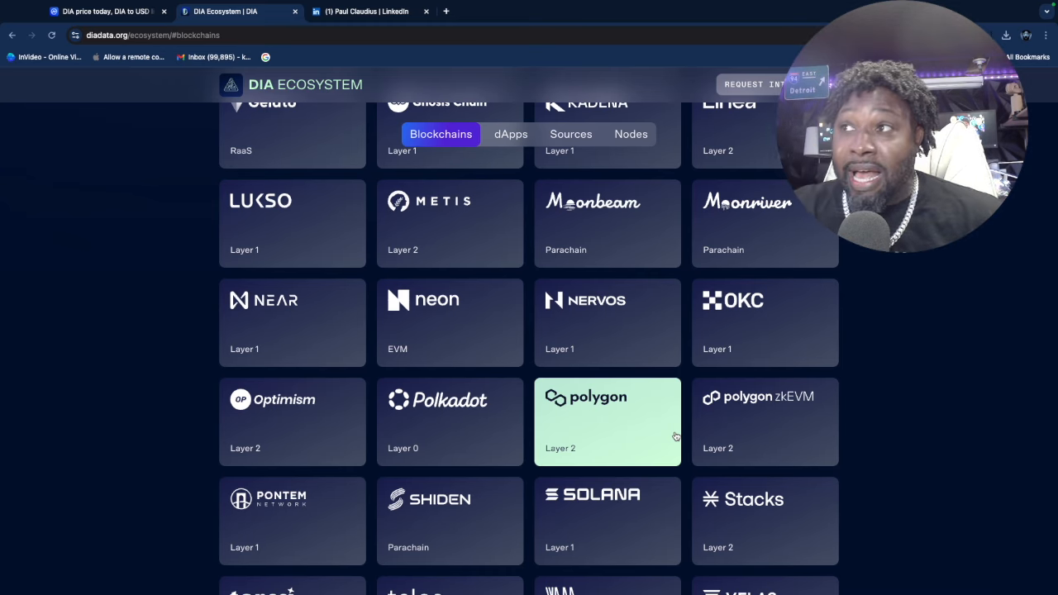
pyautogui.moveTo(663, 433)
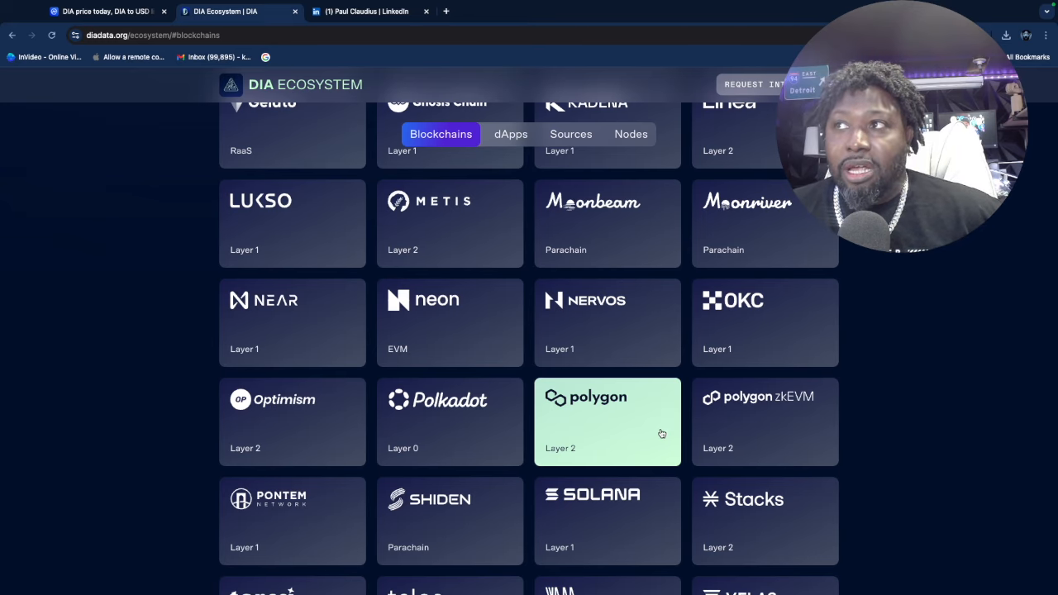
pyautogui.moveTo(327, 428)
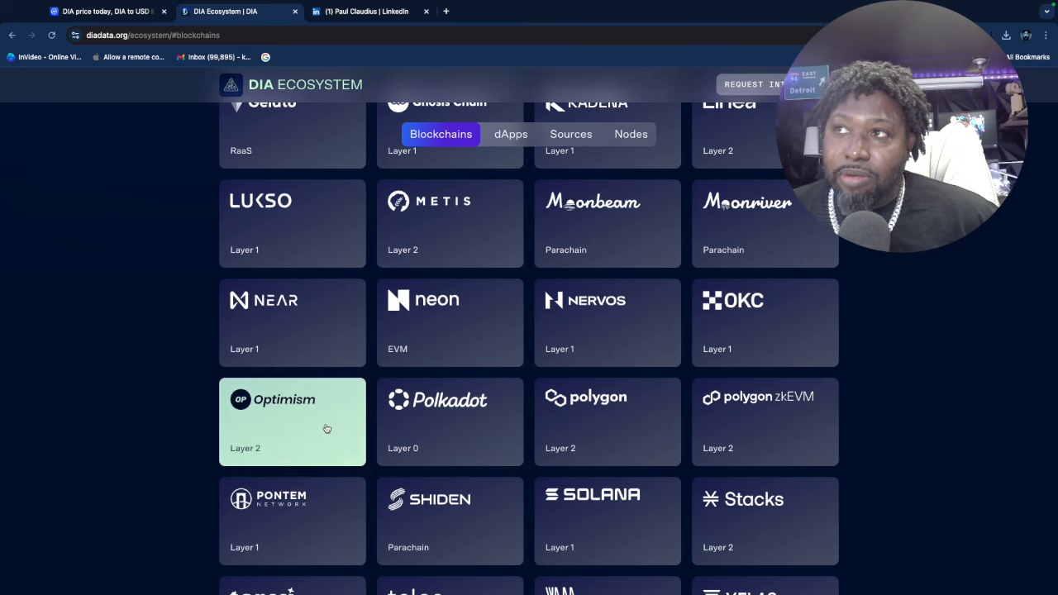
pyautogui.moveTo(592, 438)
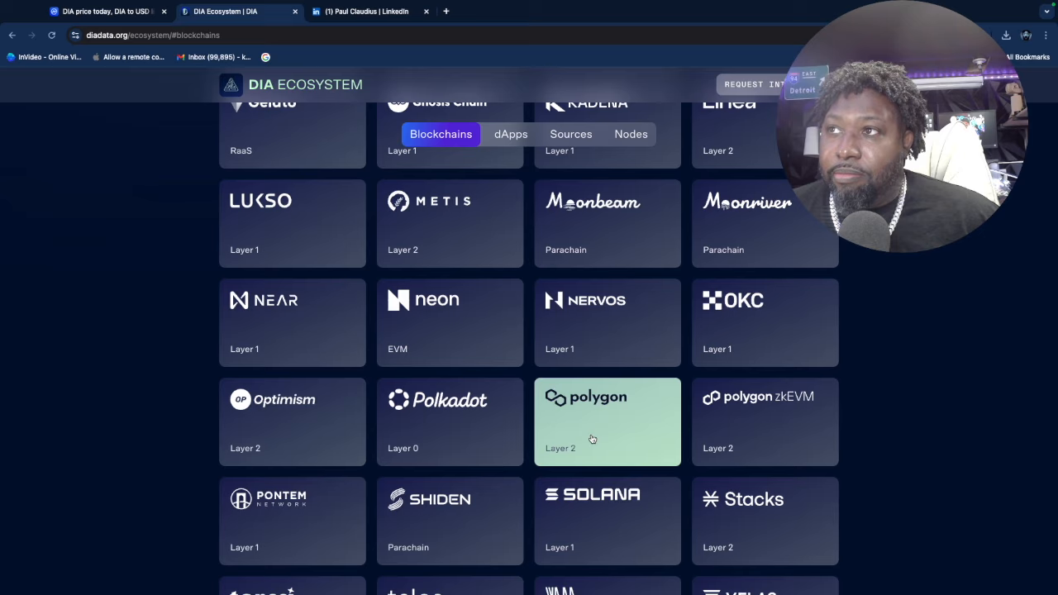
pyautogui.scroll(-3)
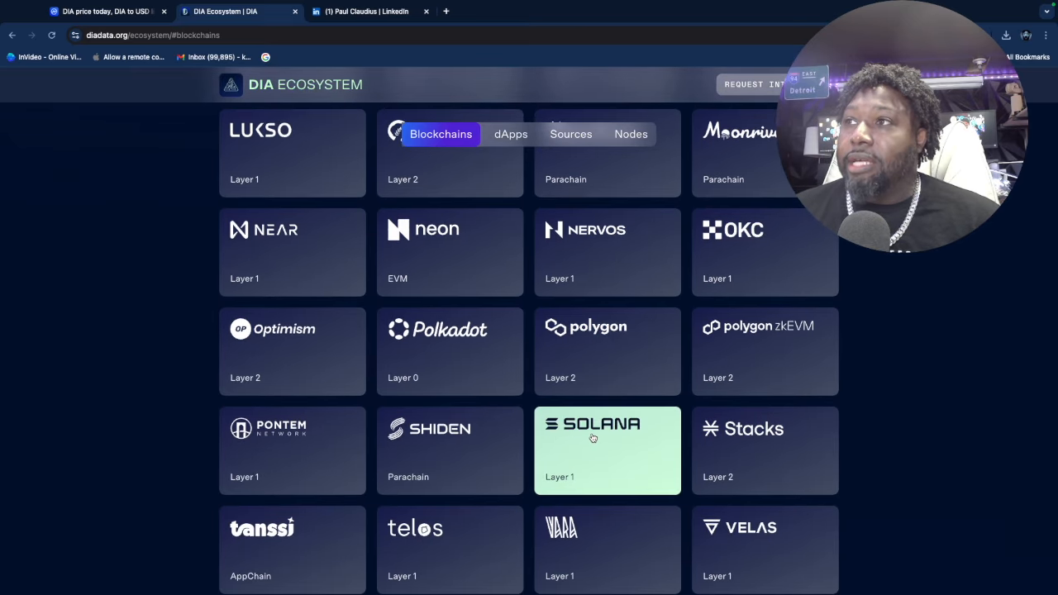
pyautogui.scroll(-3)
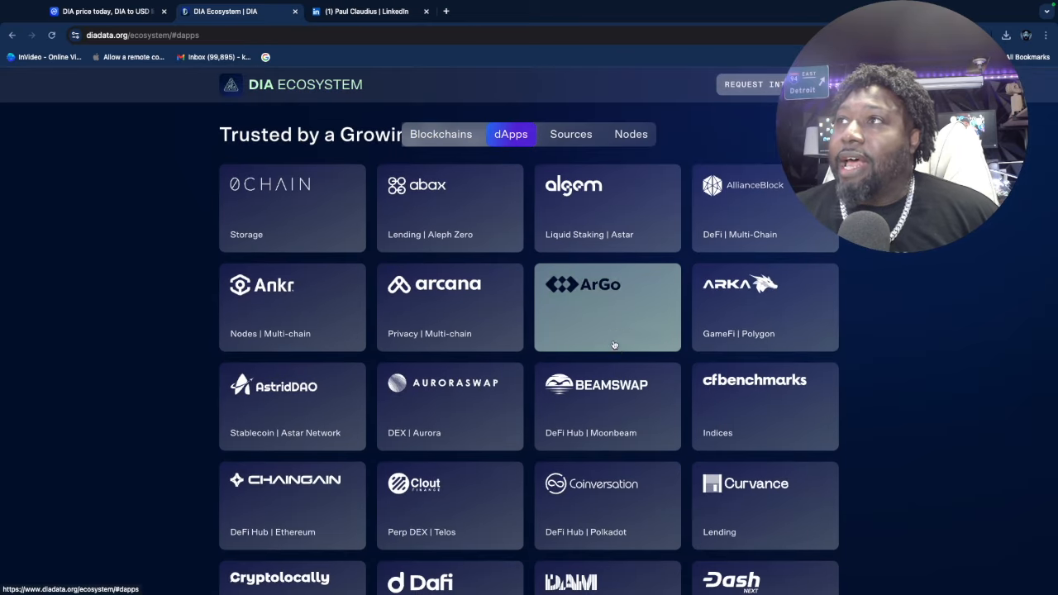
pyautogui.scroll(-3)
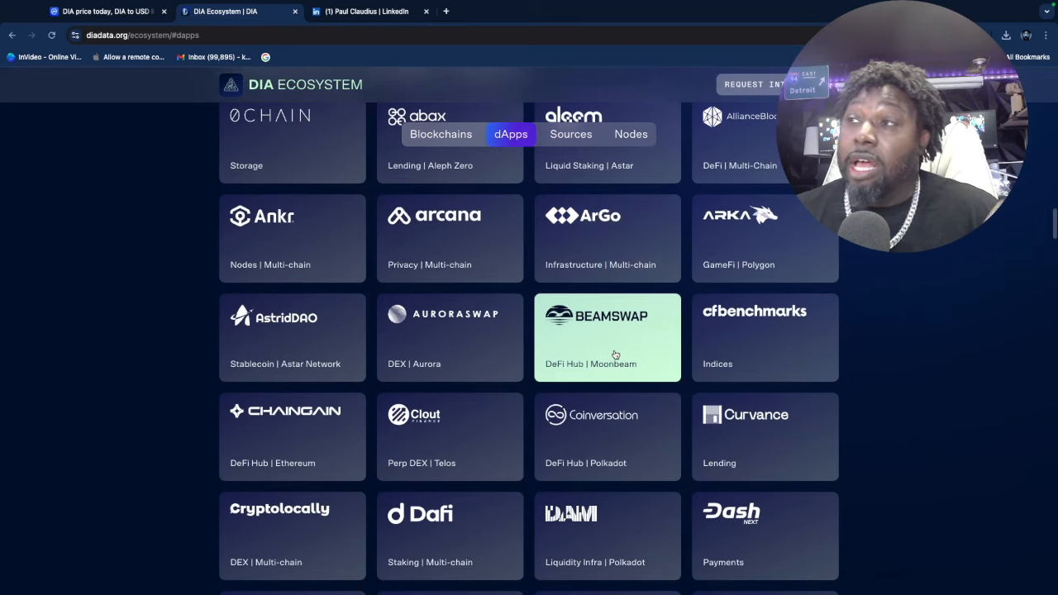
pyautogui.scroll(-3)
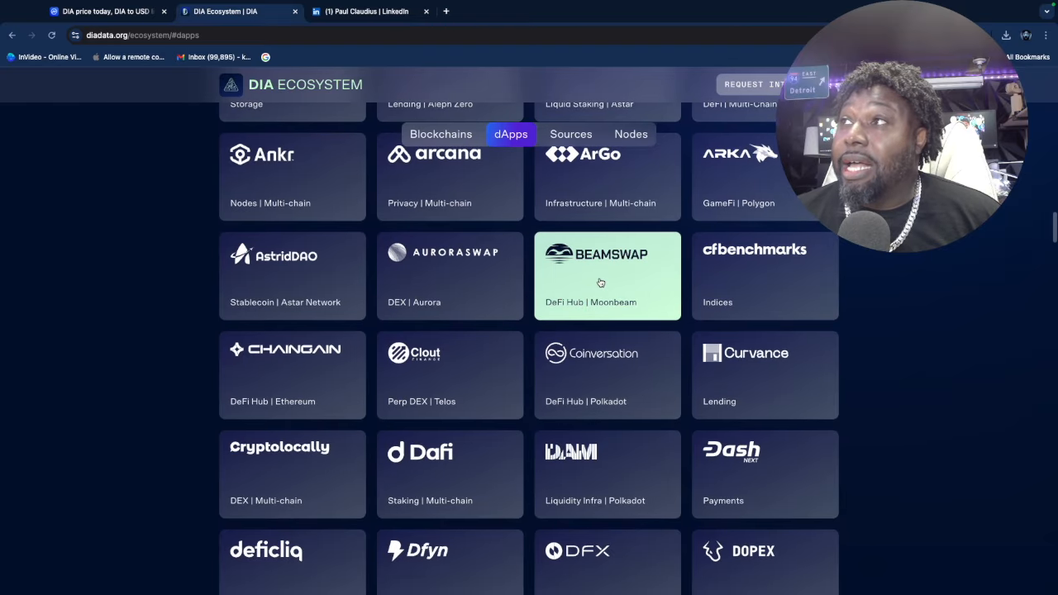
pyautogui.scroll(-3)
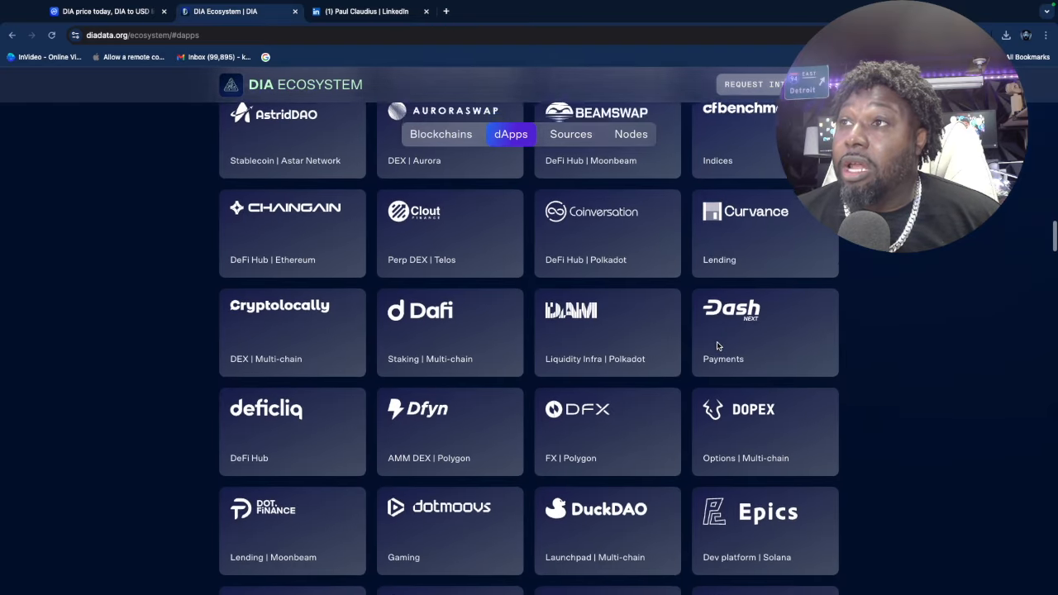
pyautogui.scroll(-3)
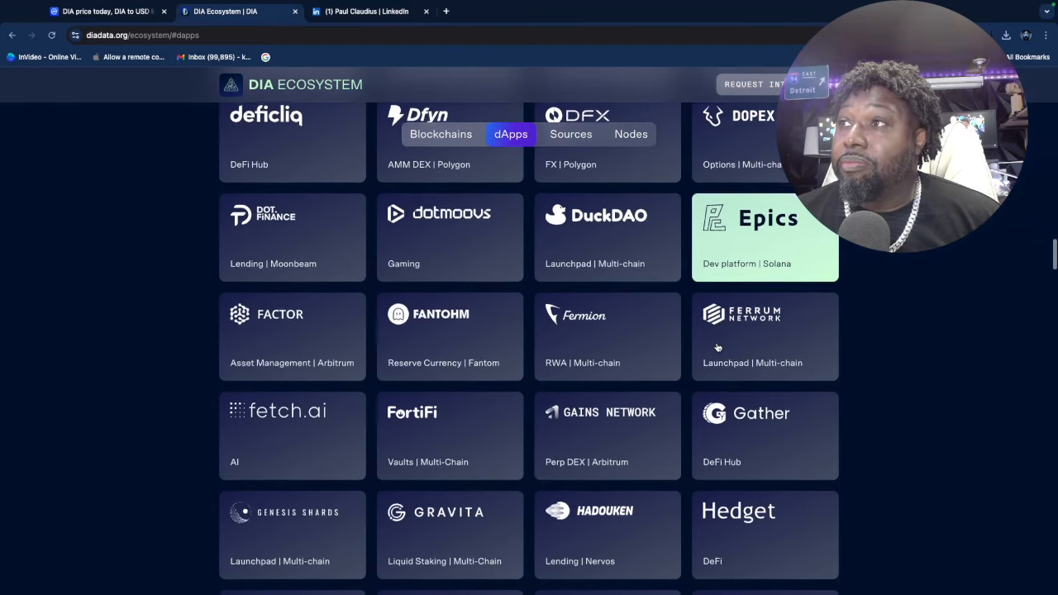
pyautogui.scroll(-3)
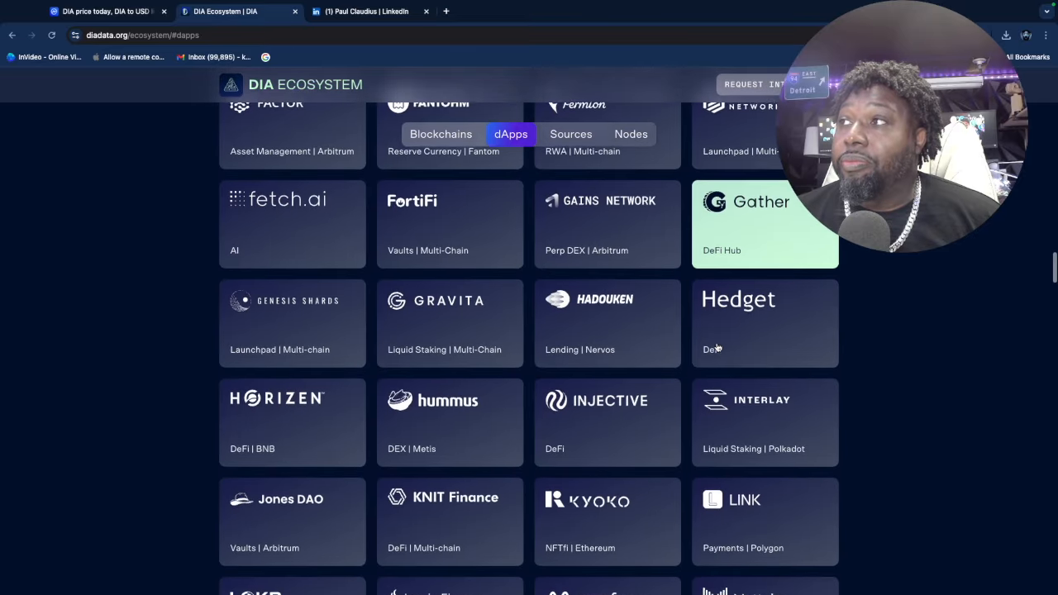
pyautogui.scroll(-3)
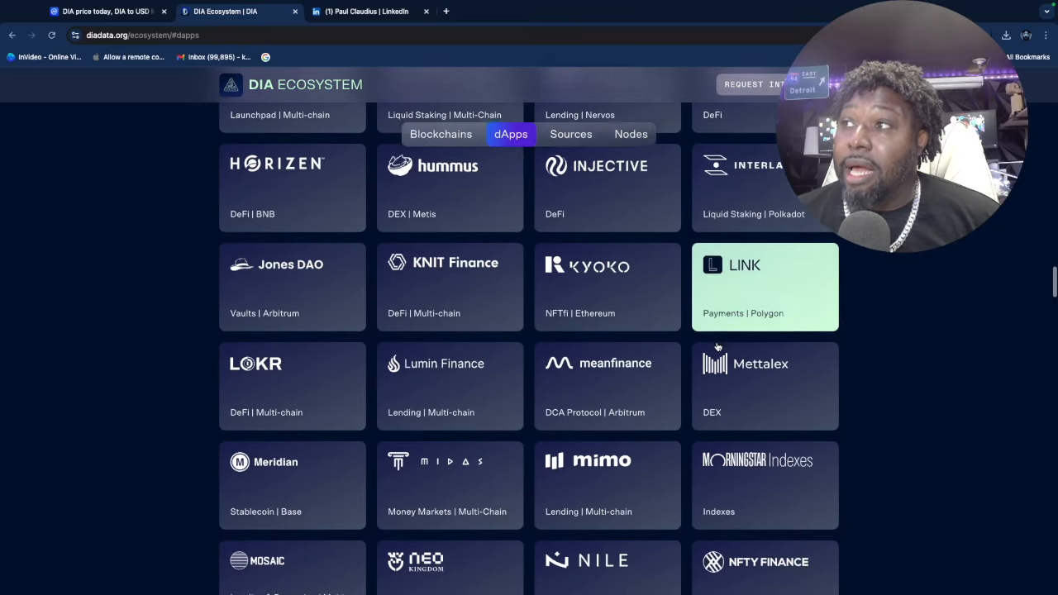
pyautogui.scroll(3)
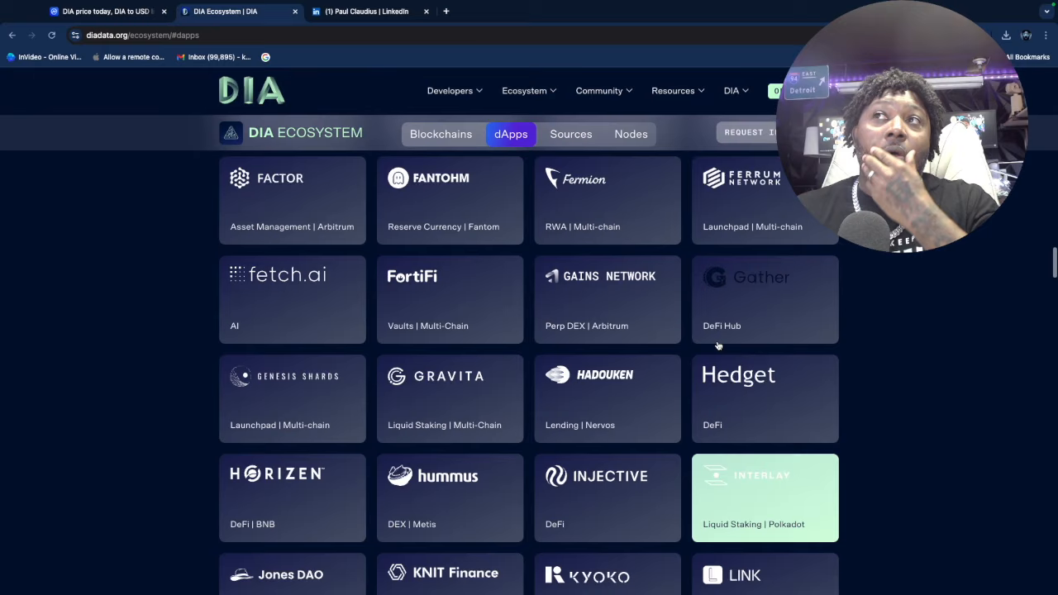
# Step: Return to the CoinMarketCap DIA tab and open its Whitepaper link to DIA's documentation
pyautogui.click(99, 12)
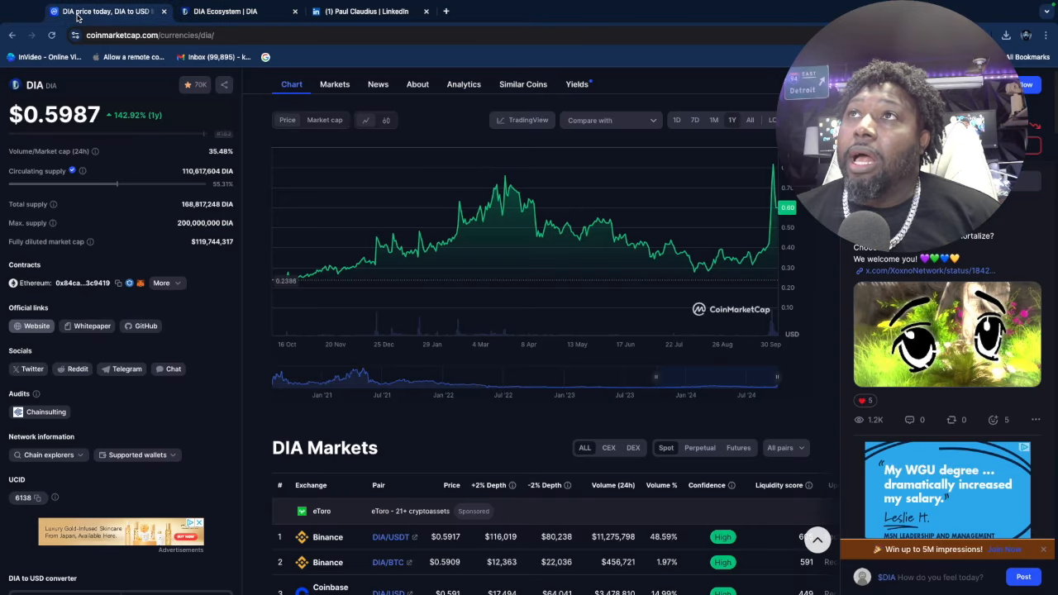
pyautogui.moveTo(93, 327)
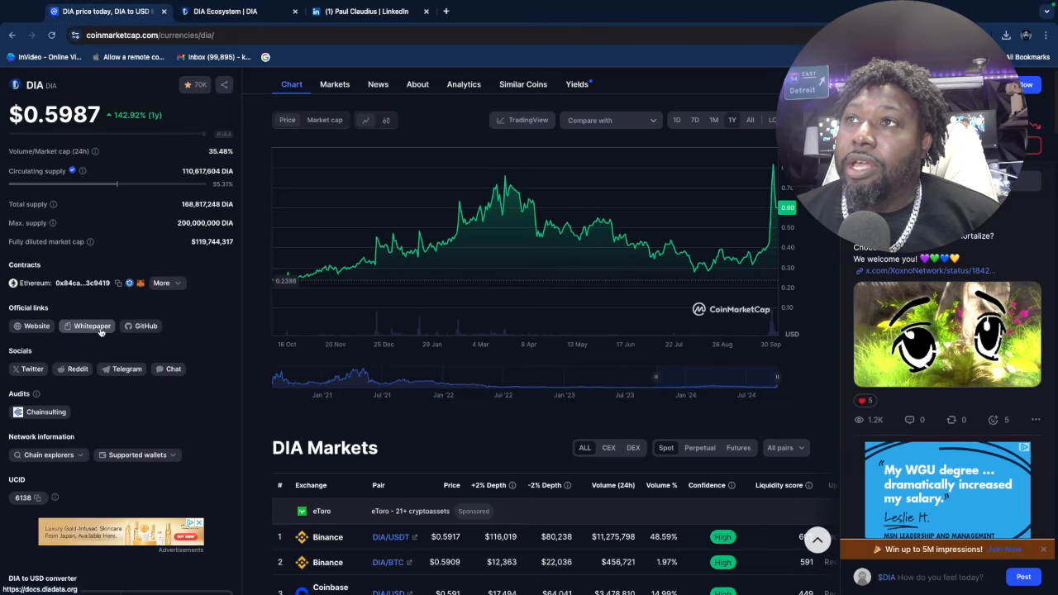
pyautogui.click(89, 326)
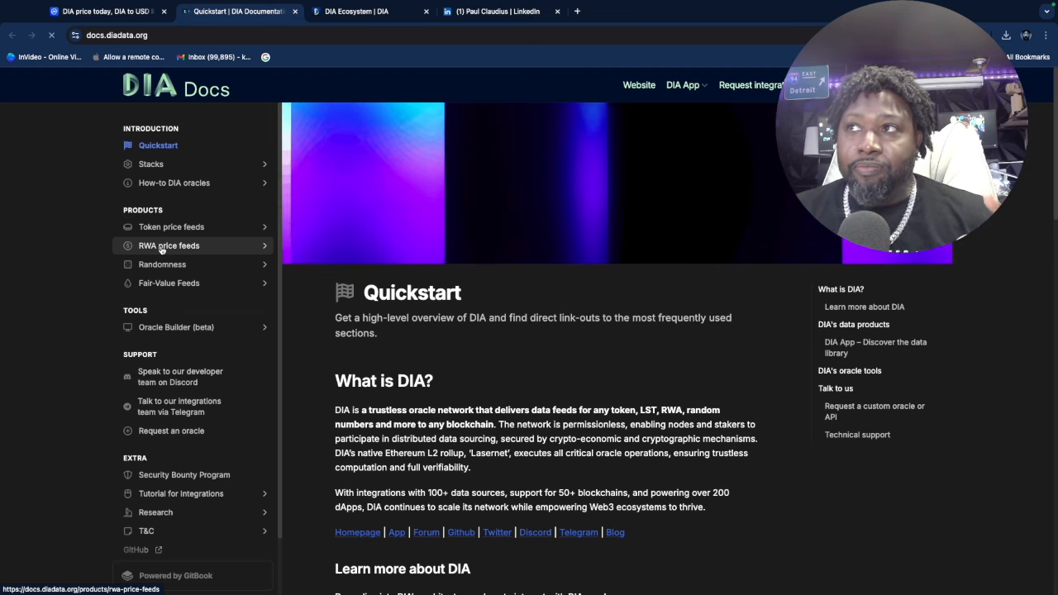
pyautogui.click(169, 245)
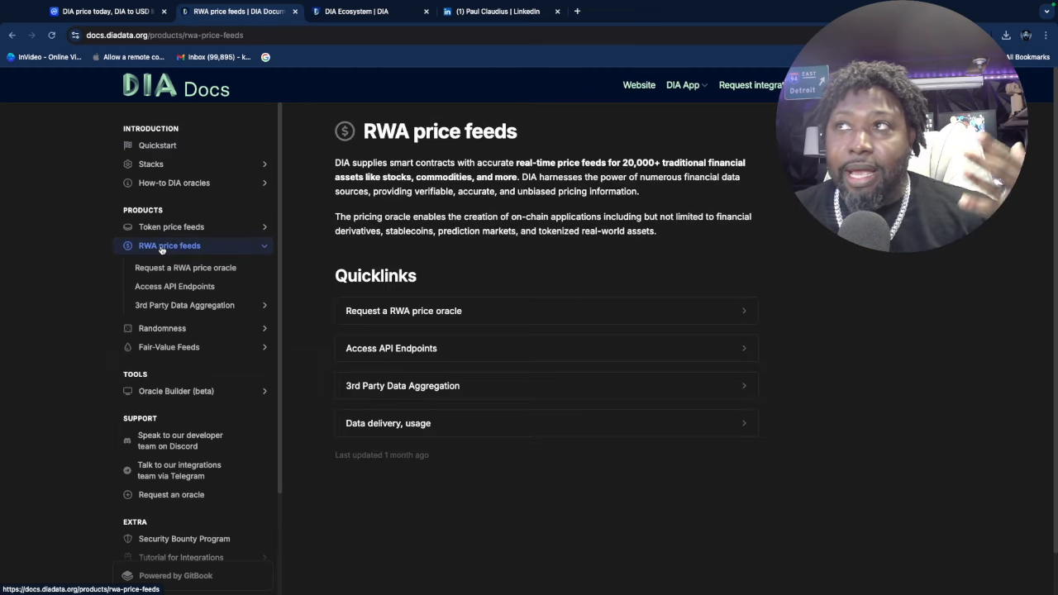
pyautogui.click(157, 145)
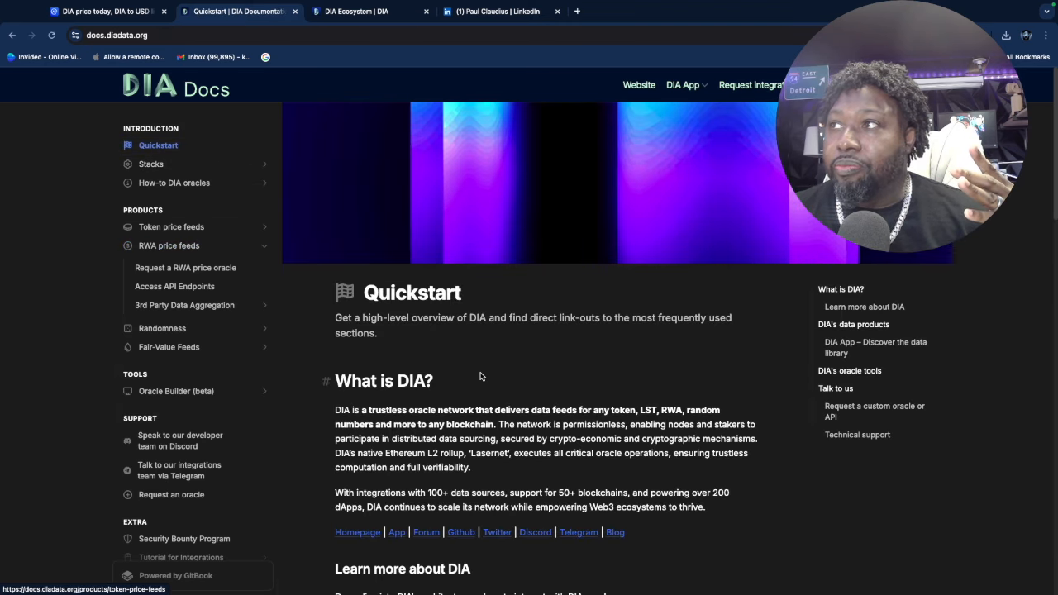
pyautogui.scroll(-3)
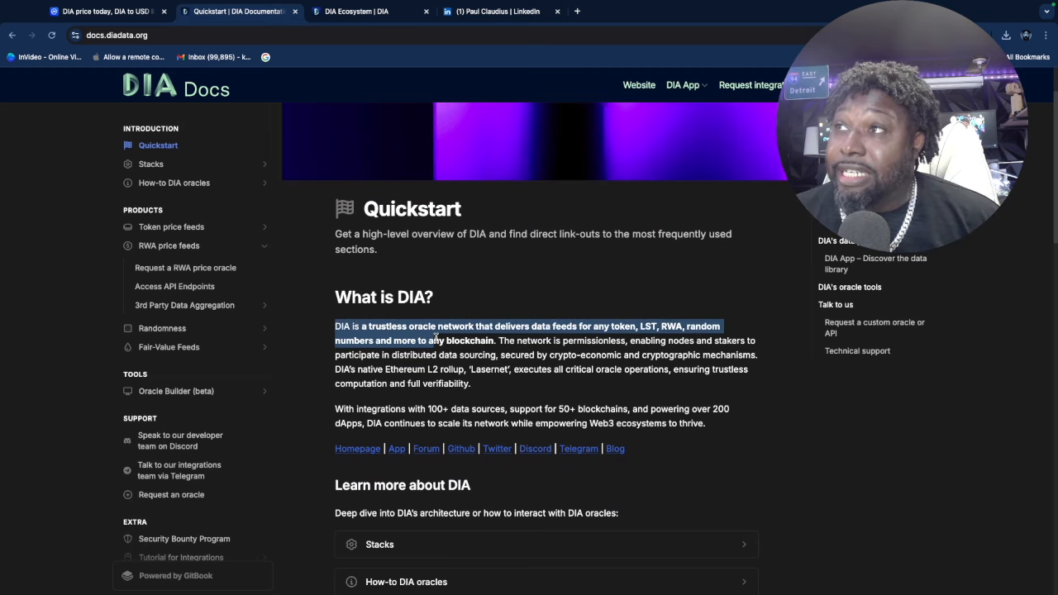
pyautogui.scroll(-3)
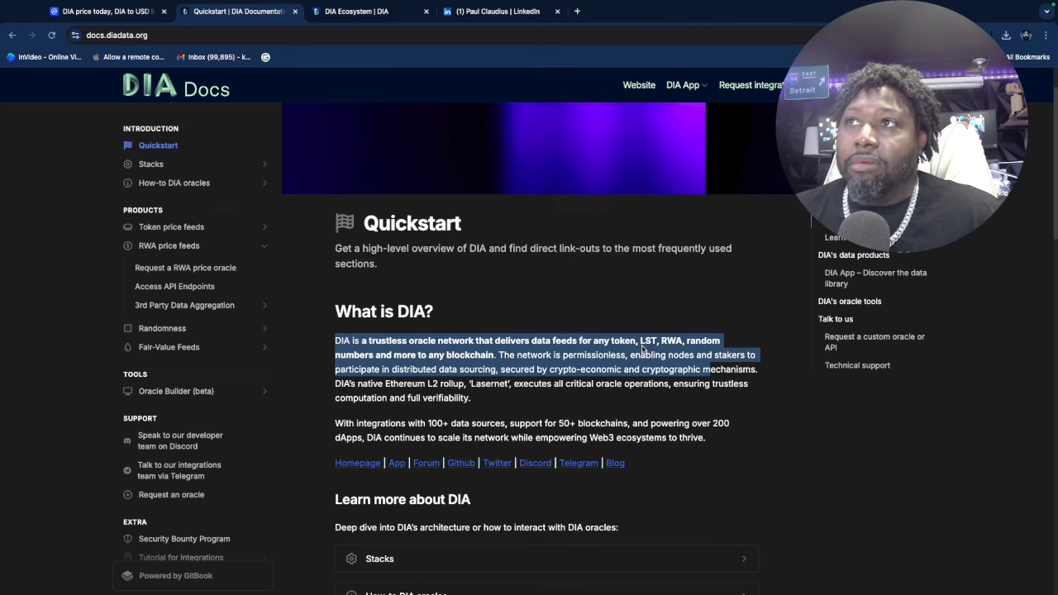
# Step: Open the RWA price feeds docs page and highlight the pricing-oracle use-cases paragraph
pyautogui.click(169, 245)
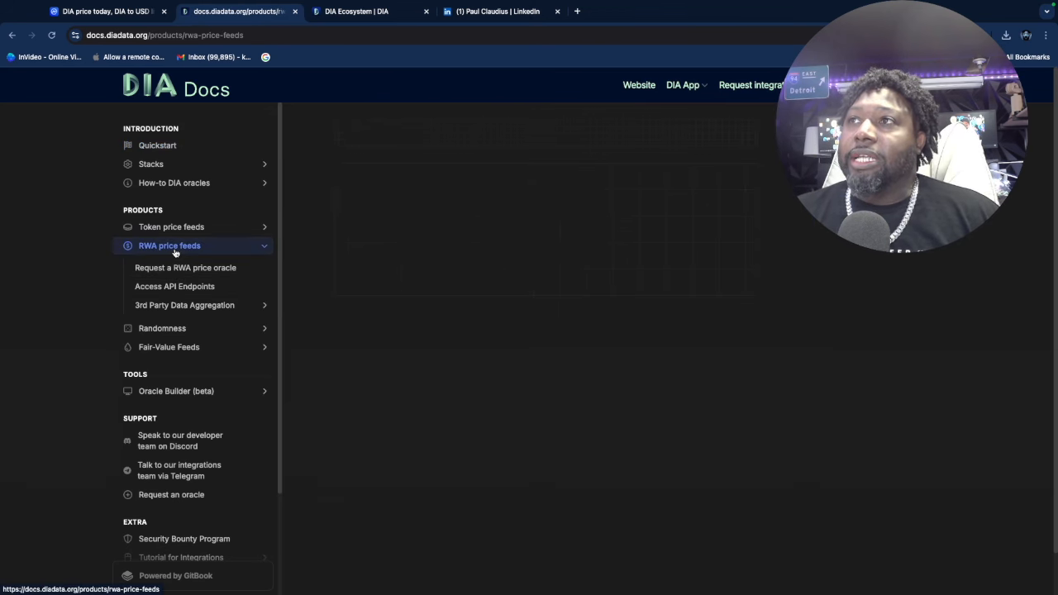
pyautogui.click(168, 245)
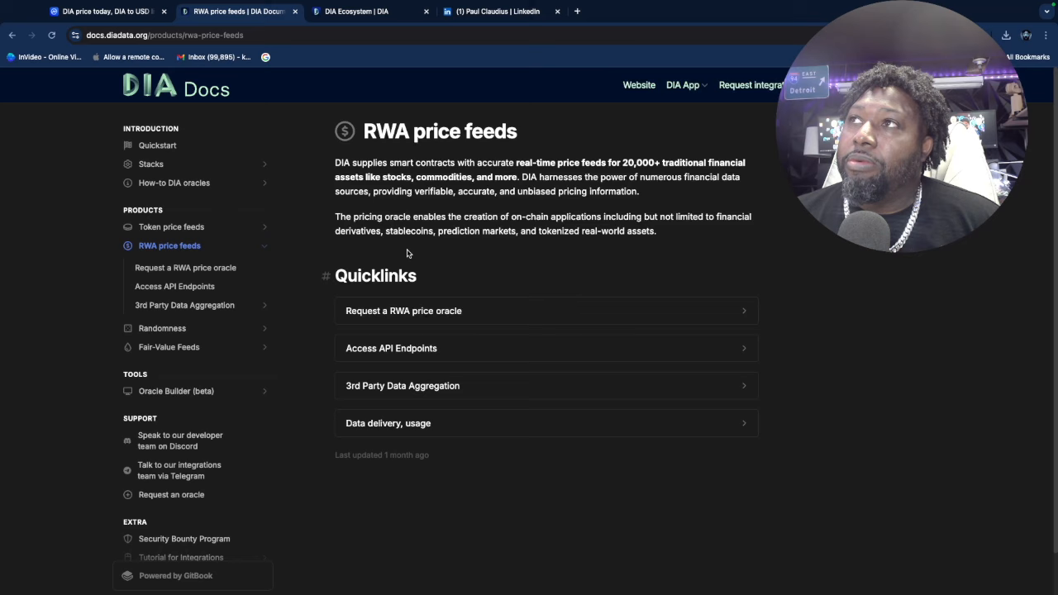
pyautogui.moveTo(400, 170)
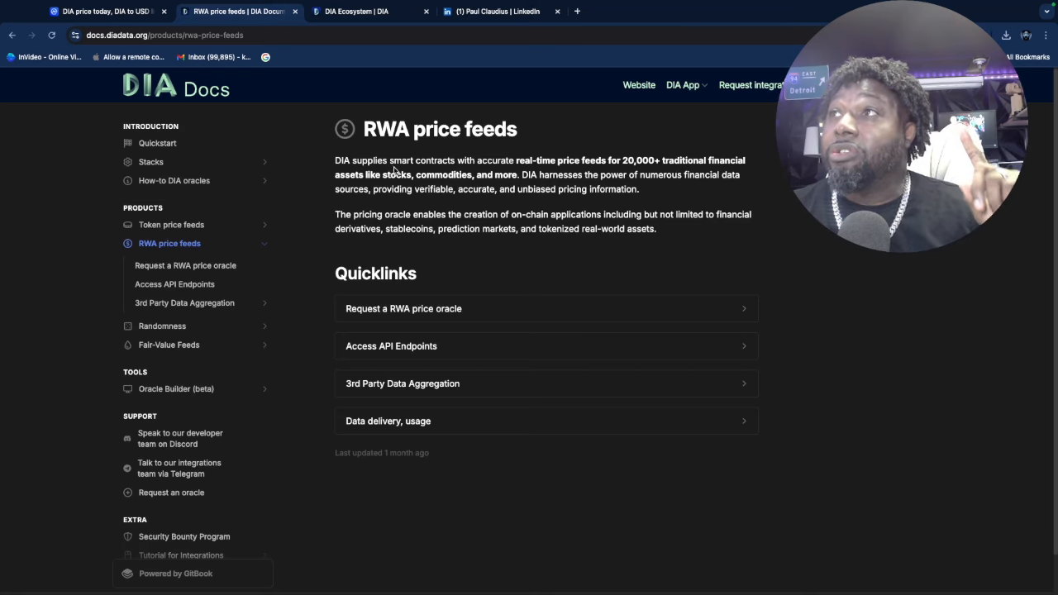
pyautogui.moveTo(421, 182)
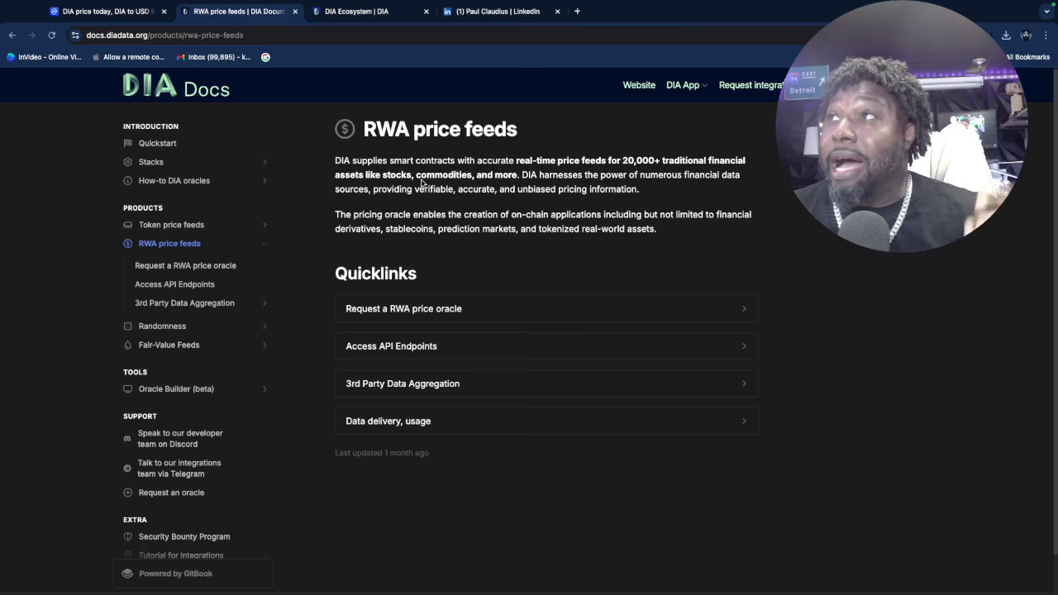
pyautogui.moveTo(587, 188)
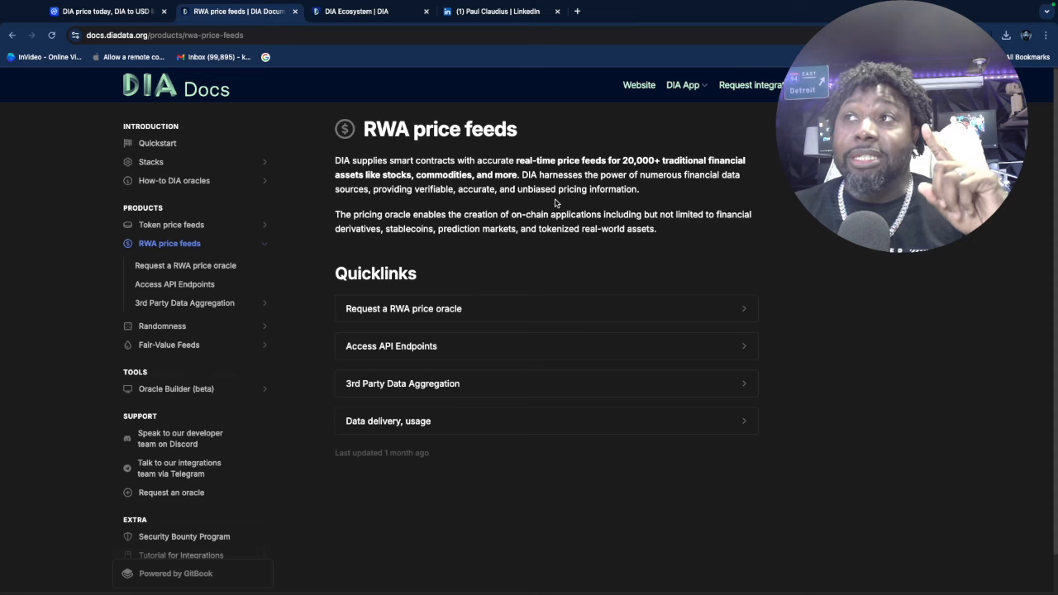
pyautogui.moveTo(335, 214); pyautogui.dragTo(411, 214)
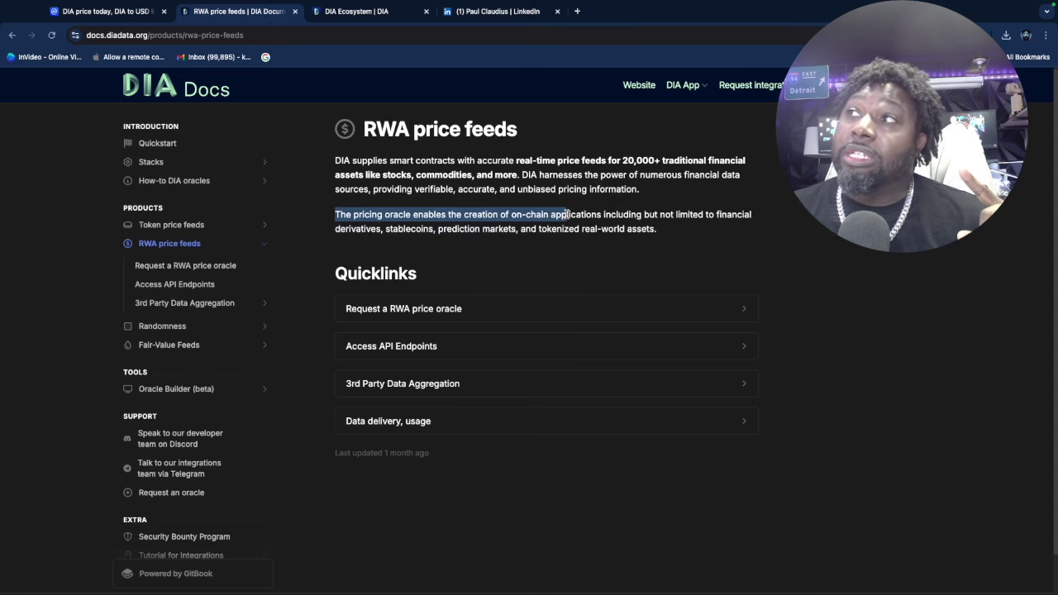
pyautogui.moveTo(566, 214); pyautogui.dragTo(674, 214)
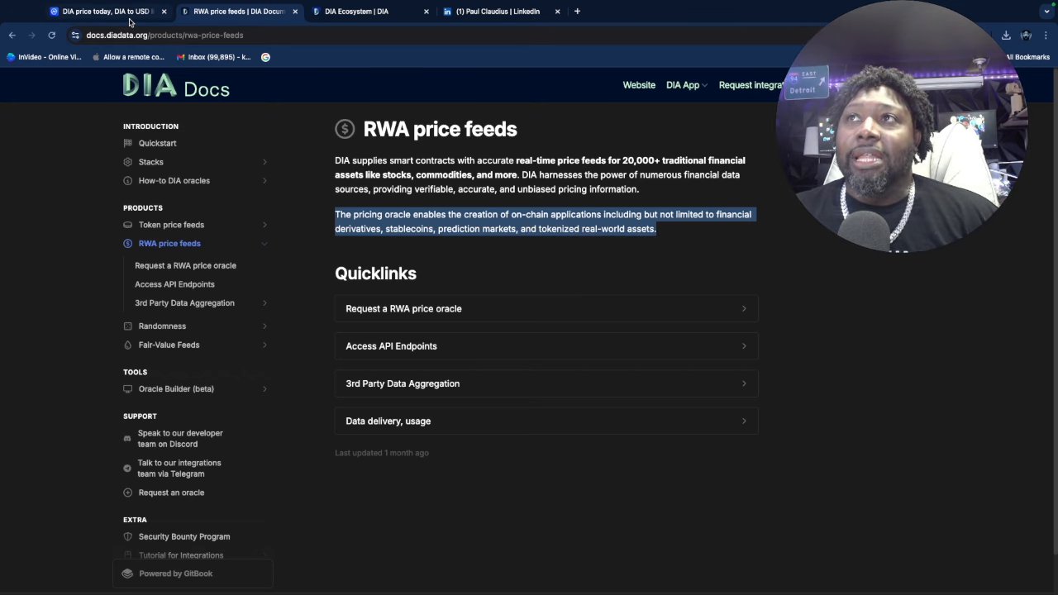
# Step: Switch back to the 'DIA price today' CoinMarketCap tab showing the one-year chart
pyautogui.click(100, 14)
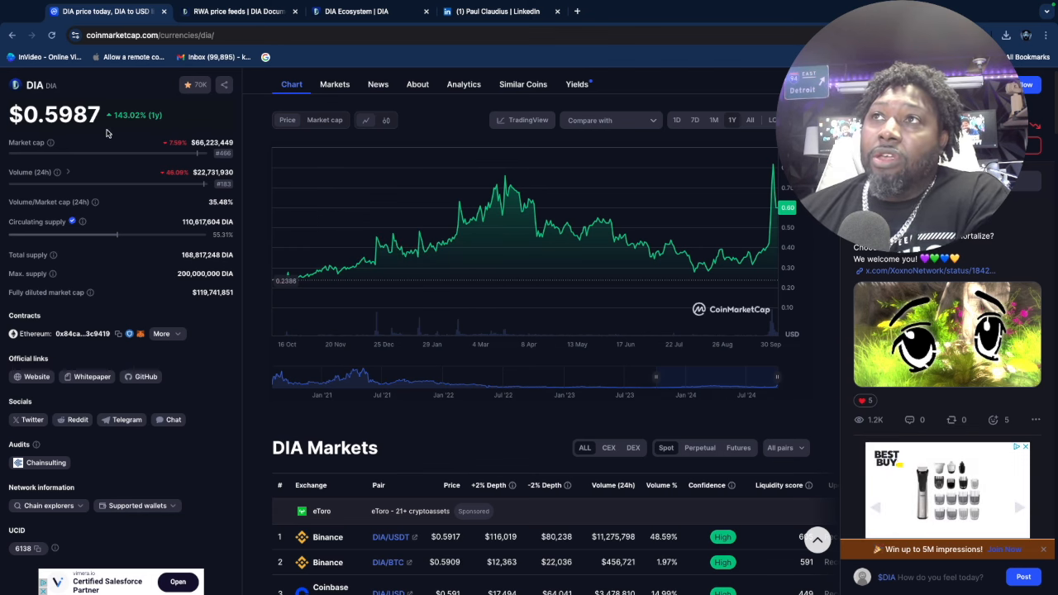
pyautogui.moveTo(72, 121)
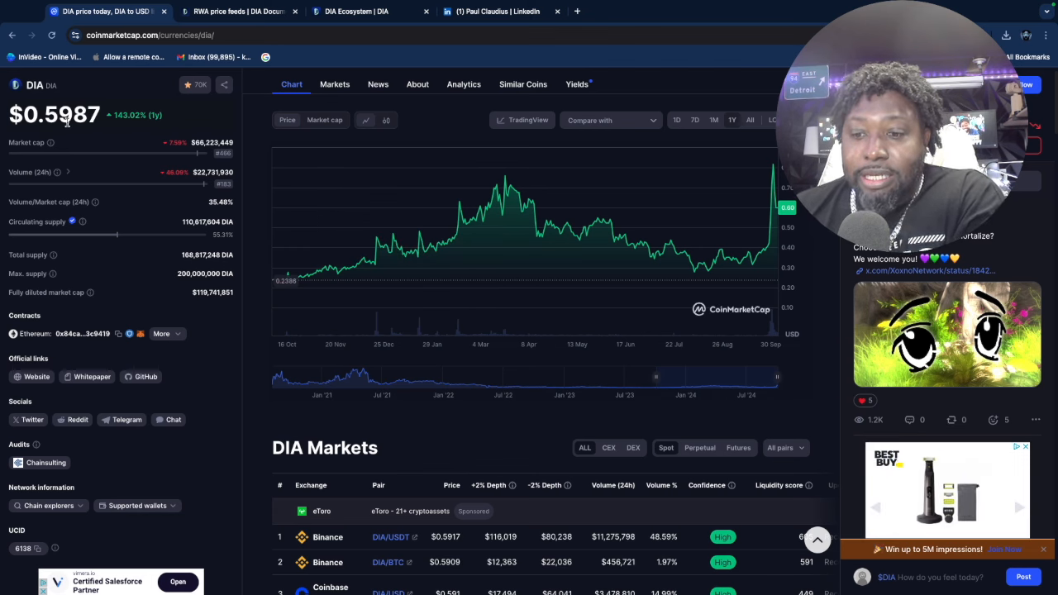